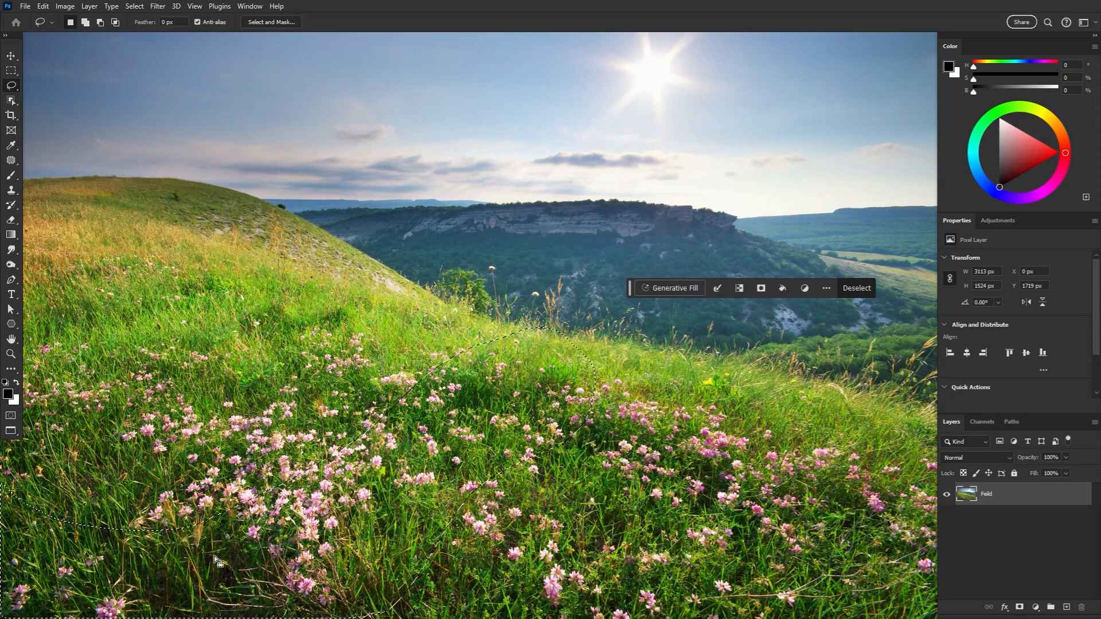
# - Generate a 'stone path' in the lassoed meadow area and browse its variations, landing on the third
pyautogui.click(673, 288)
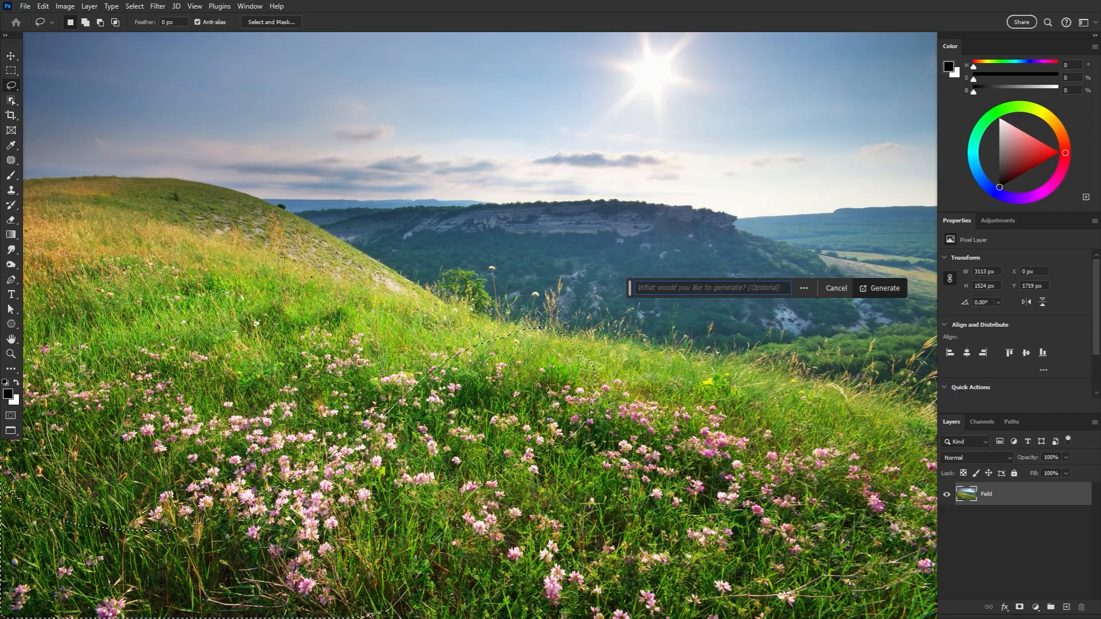
pyautogui.write('stone path')
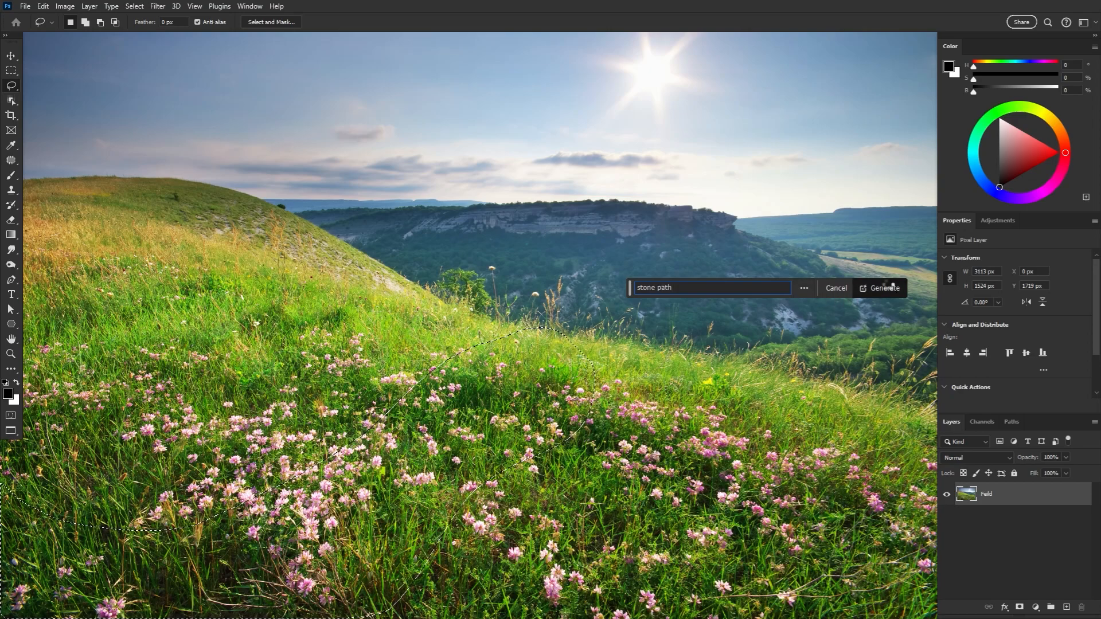
pyautogui.click(880, 288)
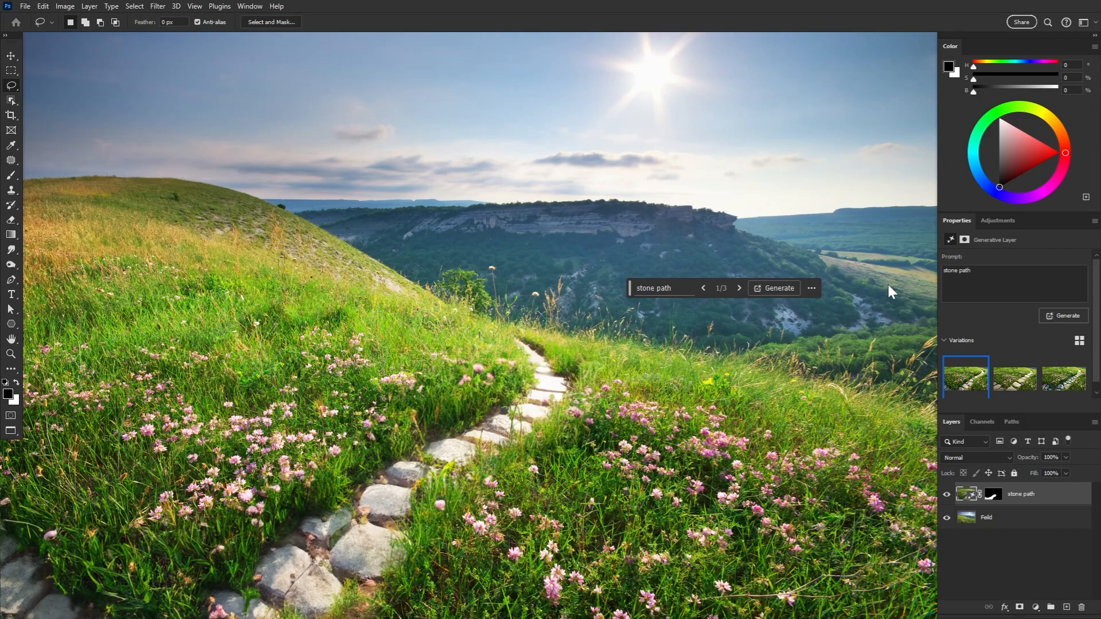
pyautogui.click(1014, 376)
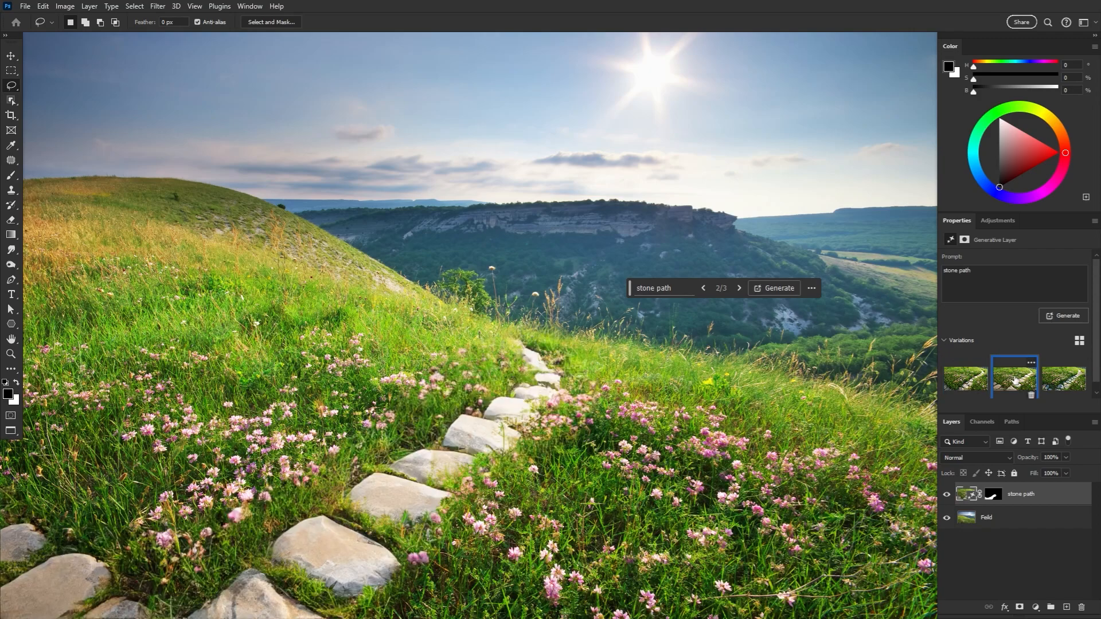
pyautogui.click(1064, 376)
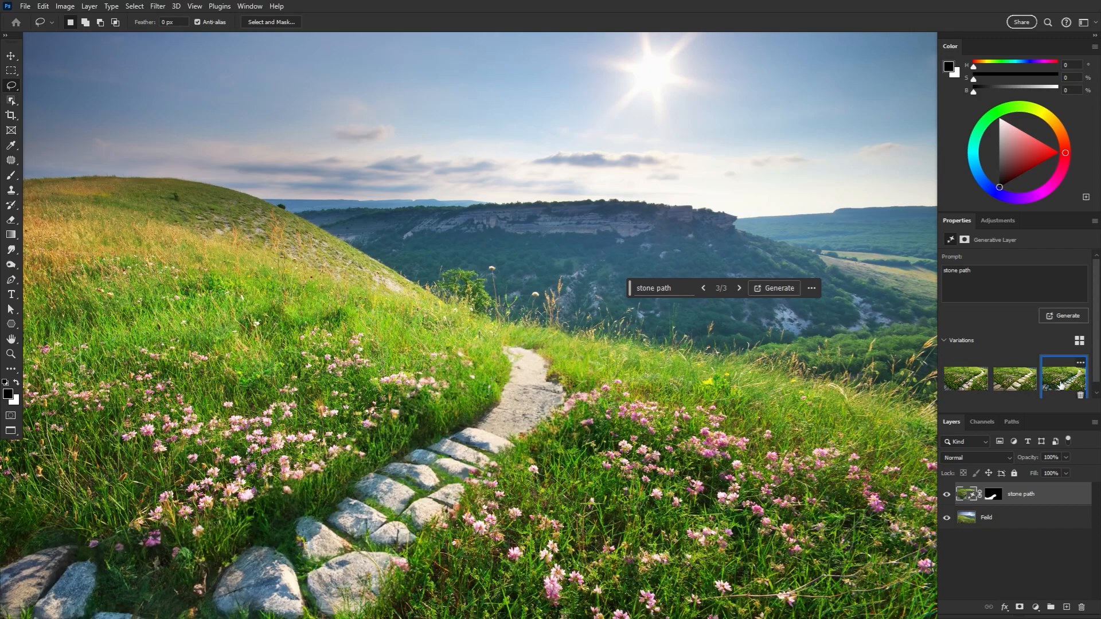
pyautogui.click(1012, 377)
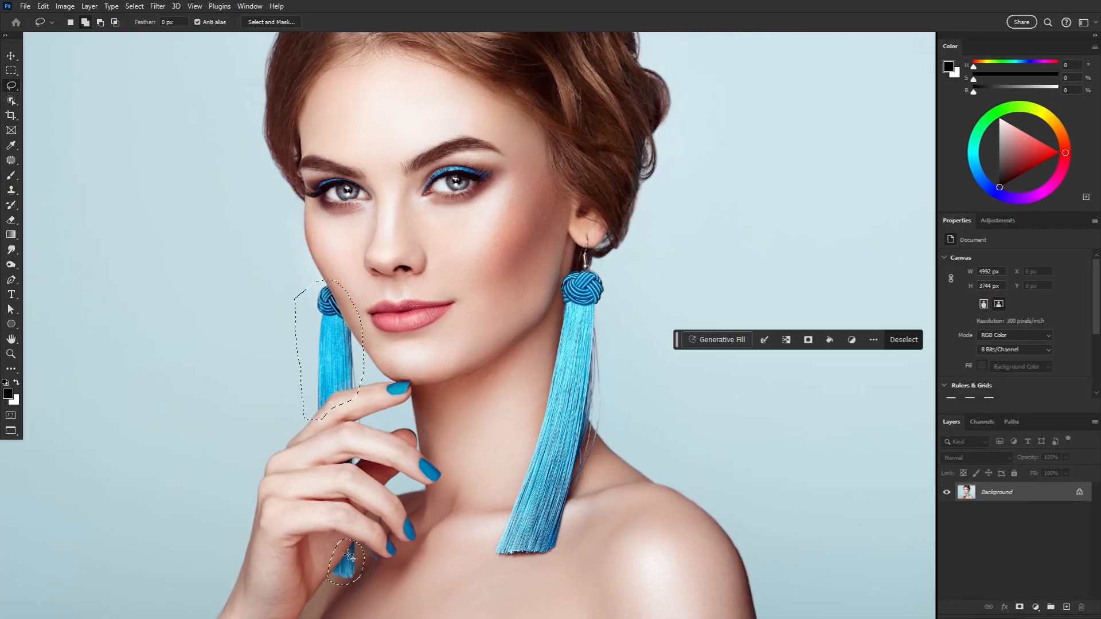
# - Run Generative Fill with an empty prompt on the selected blue tassel earrings
pyautogui.click(718, 339)
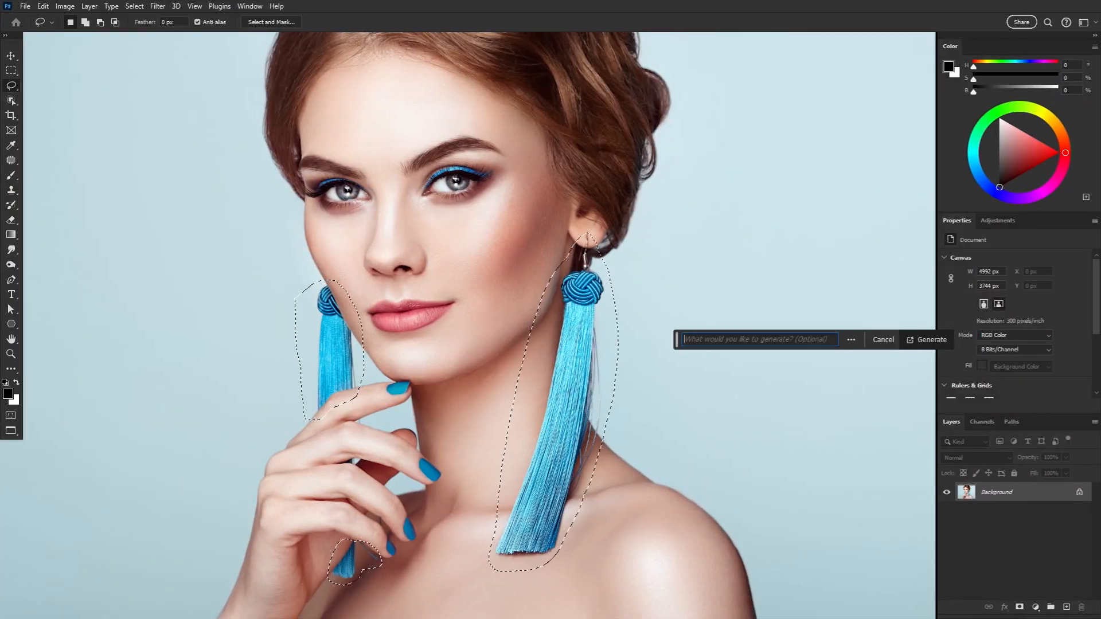
pyautogui.click(927, 340)
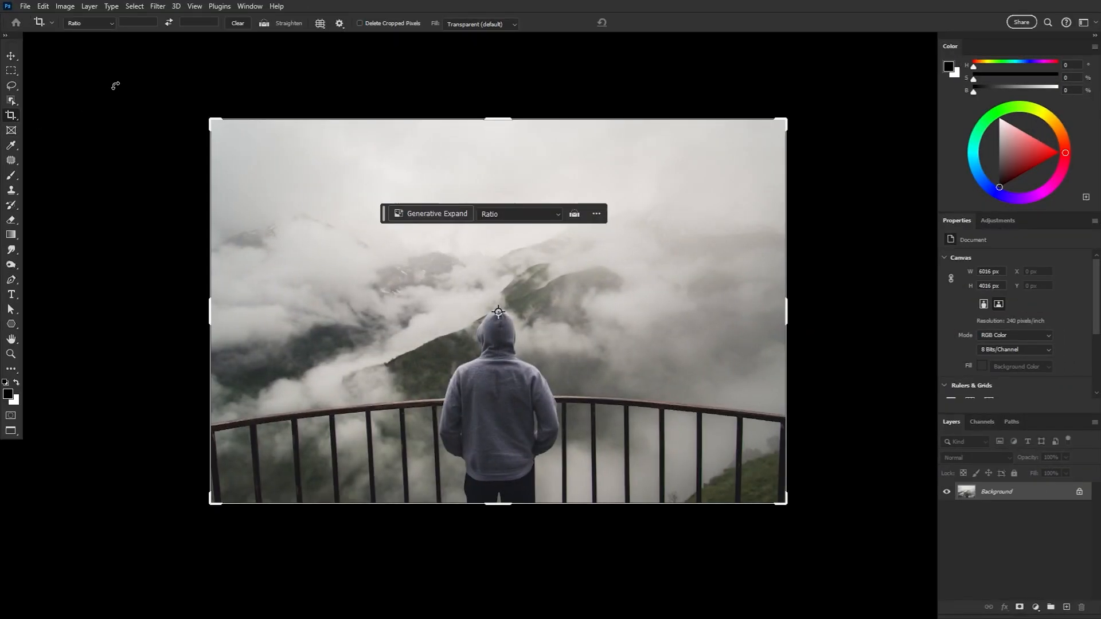
# - Fill the enlarged crop box with Generative Expand and step through the widened scenery variations
pyautogui.click(480, 24)
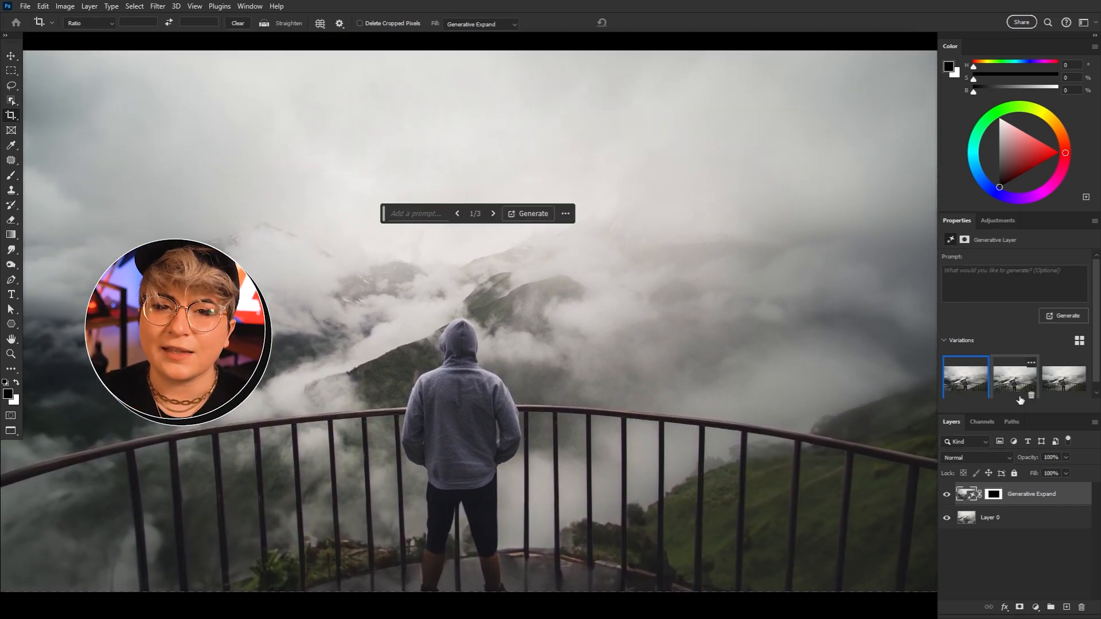
pyautogui.click(1014, 377)
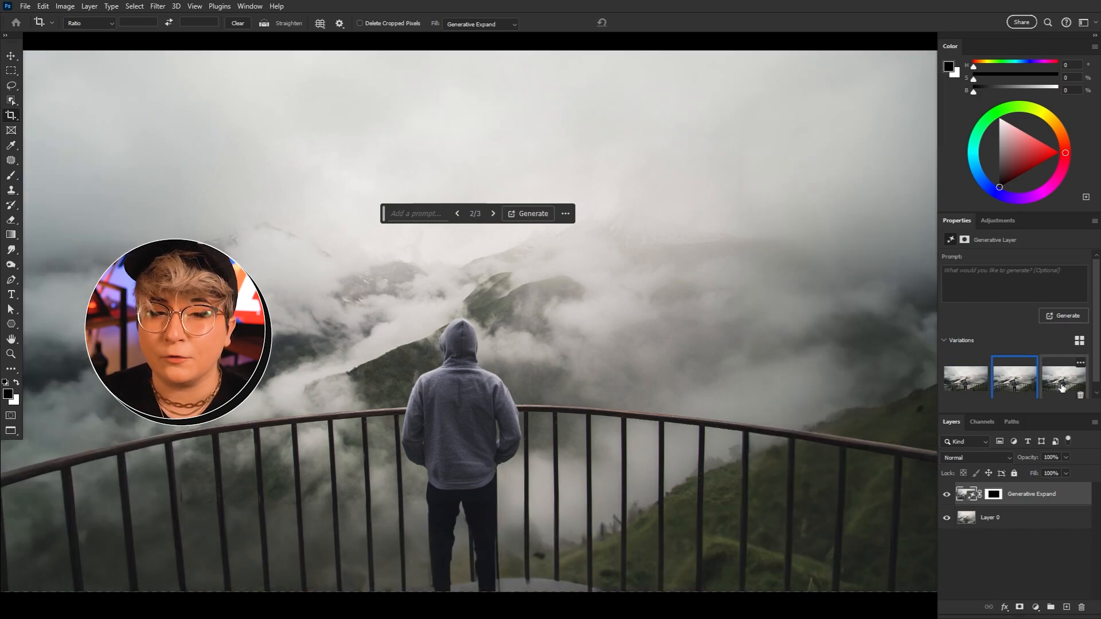
pyautogui.click(1063, 377)
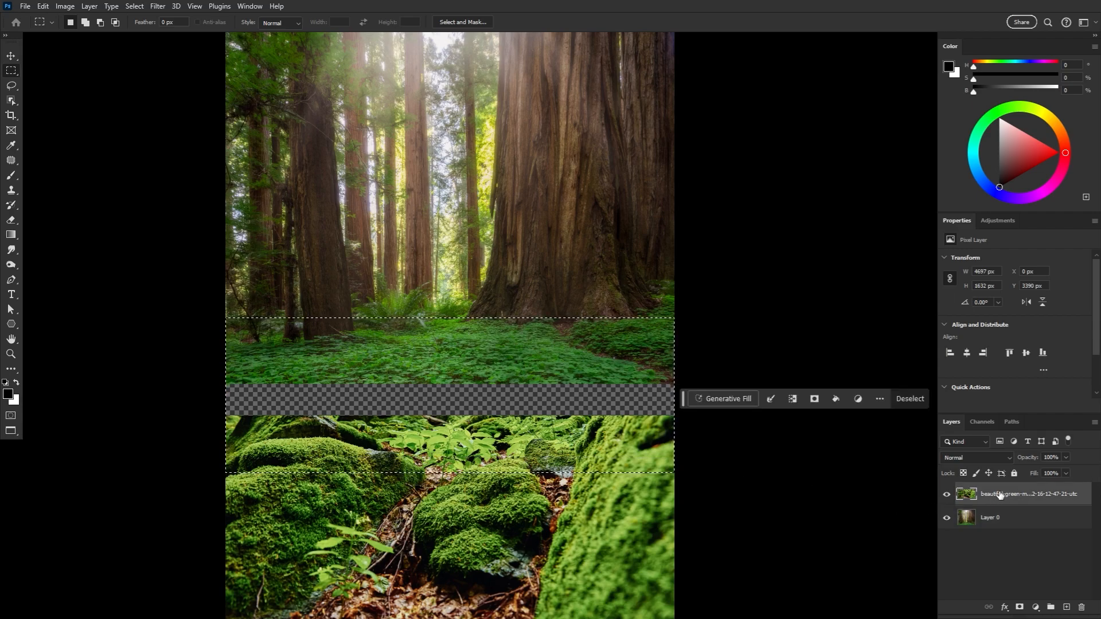
# - Generate prompt-free fill bridging the redwood forest and mossy ground across the gap
pyautogui.click(727, 398)
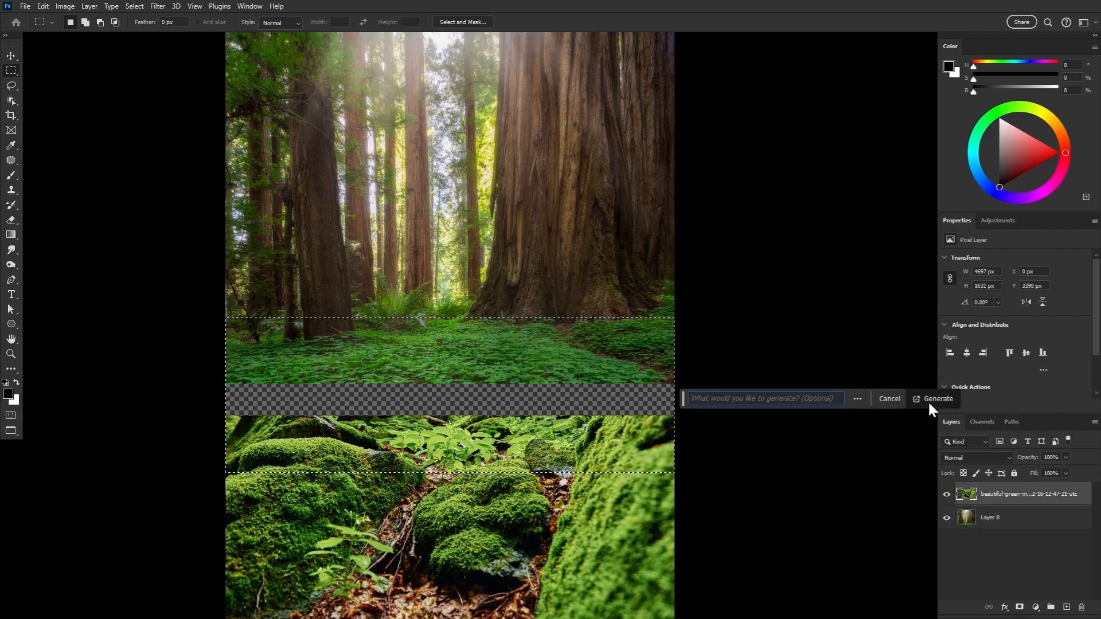
pyautogui.click(938, 400)
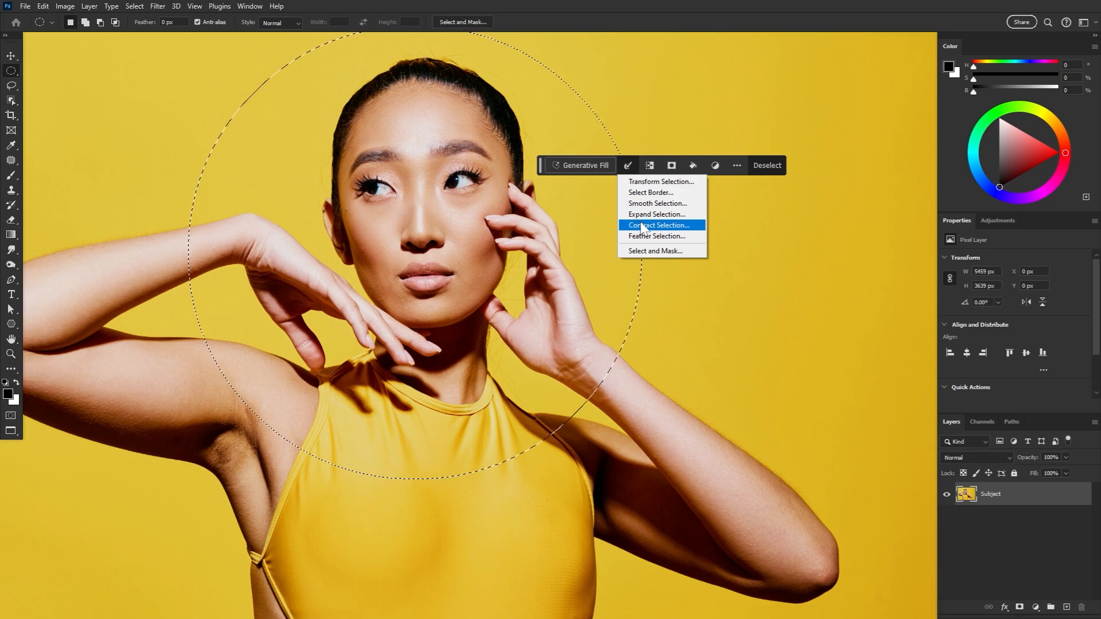
# - Expand the elliptical selection by 20 px and add a Black & White adjustment outside it
pyautogui.click(656, 214)
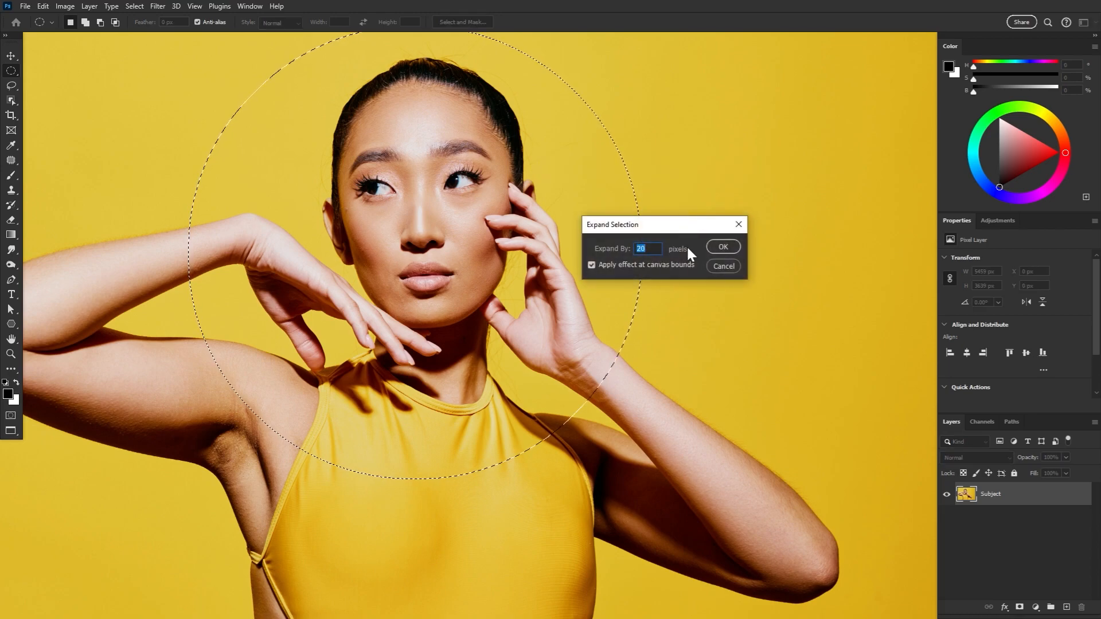
pyautogui.click(722, 246)
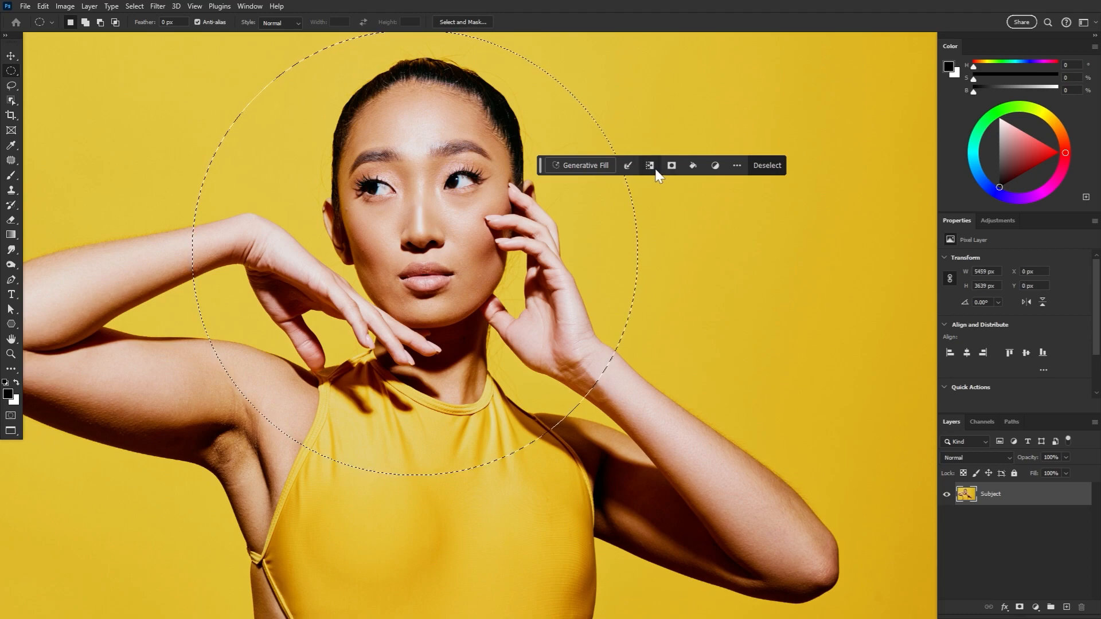
pyautogui.moveTo(714, 165)
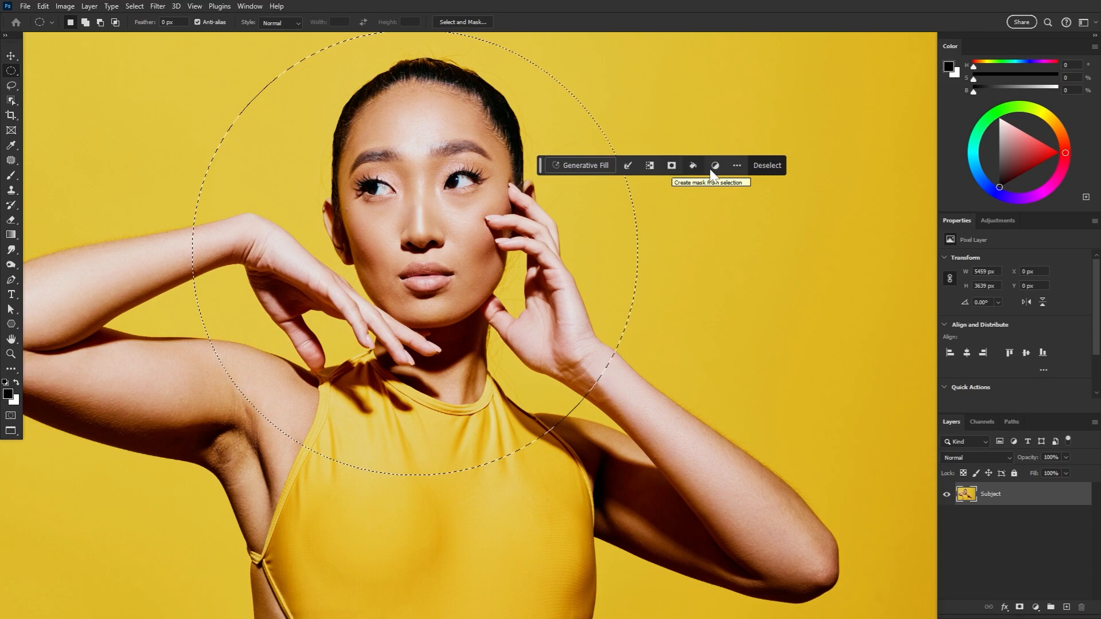
pyautogui.click(996, 220)
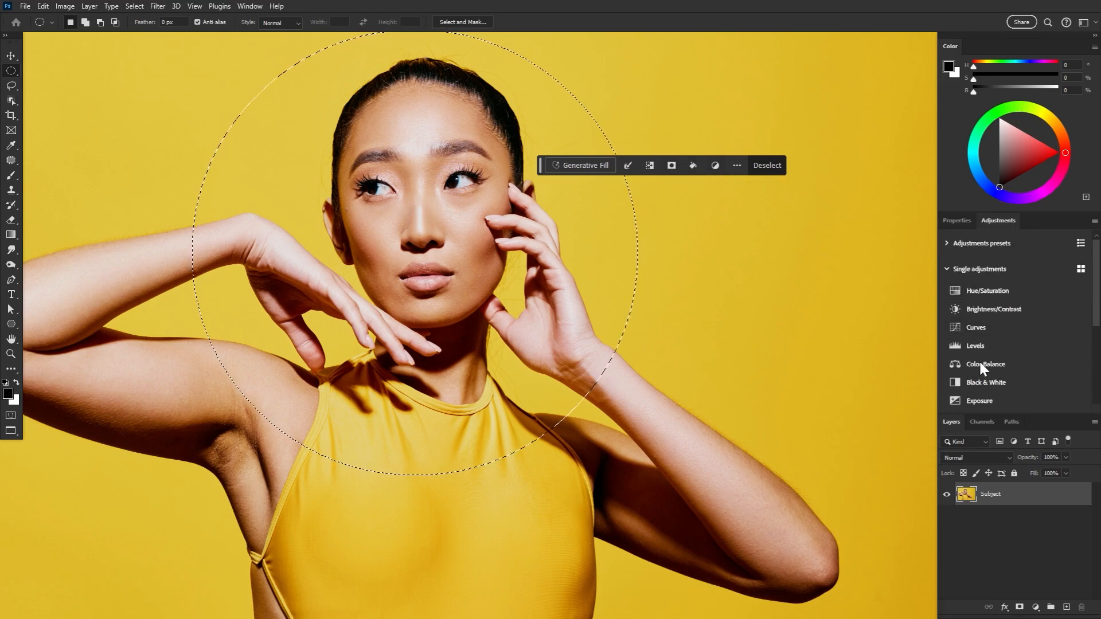
pyautogui.click(987, 382)
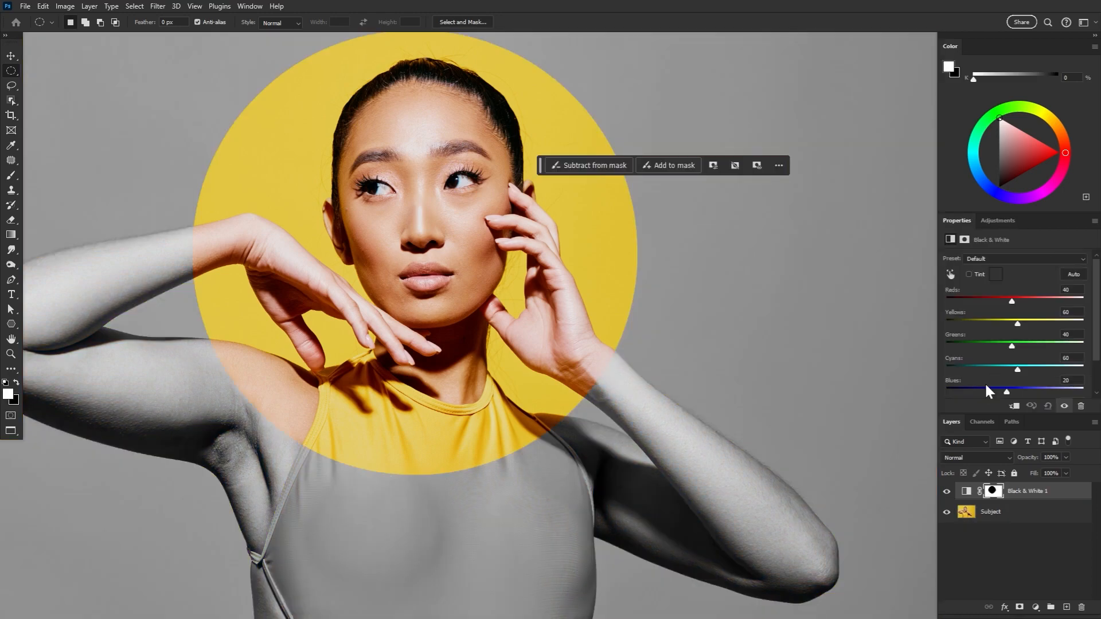
pyautogui.moveTo(718, 281)
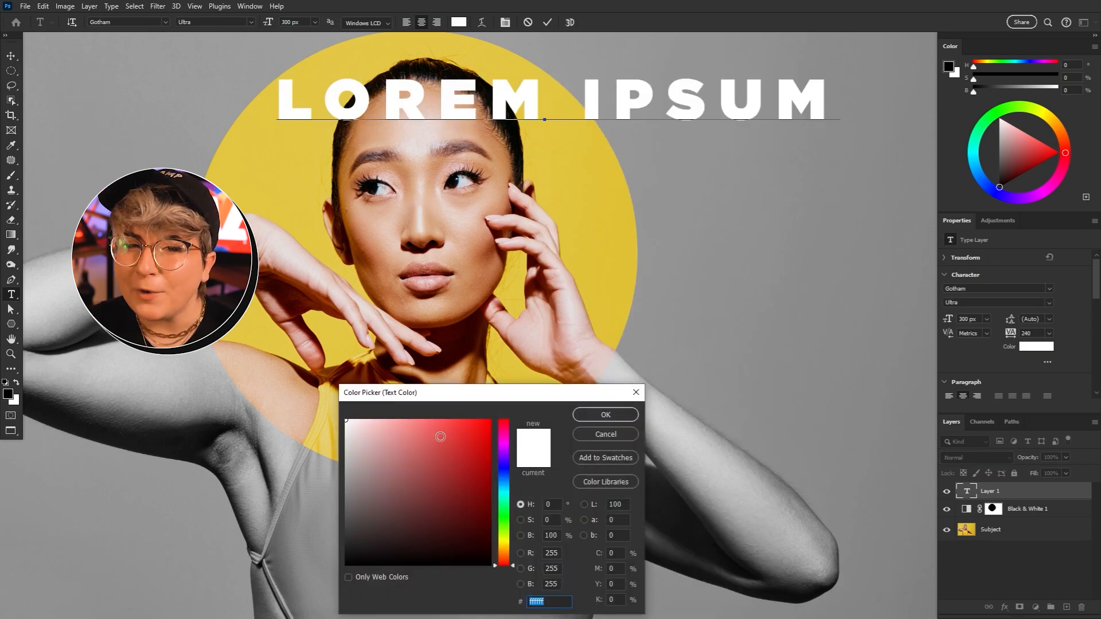
# - Sample the circle's yellow as the headline colour and reposition the LOREM IPSUM text
pyautogui.click(604, 416)
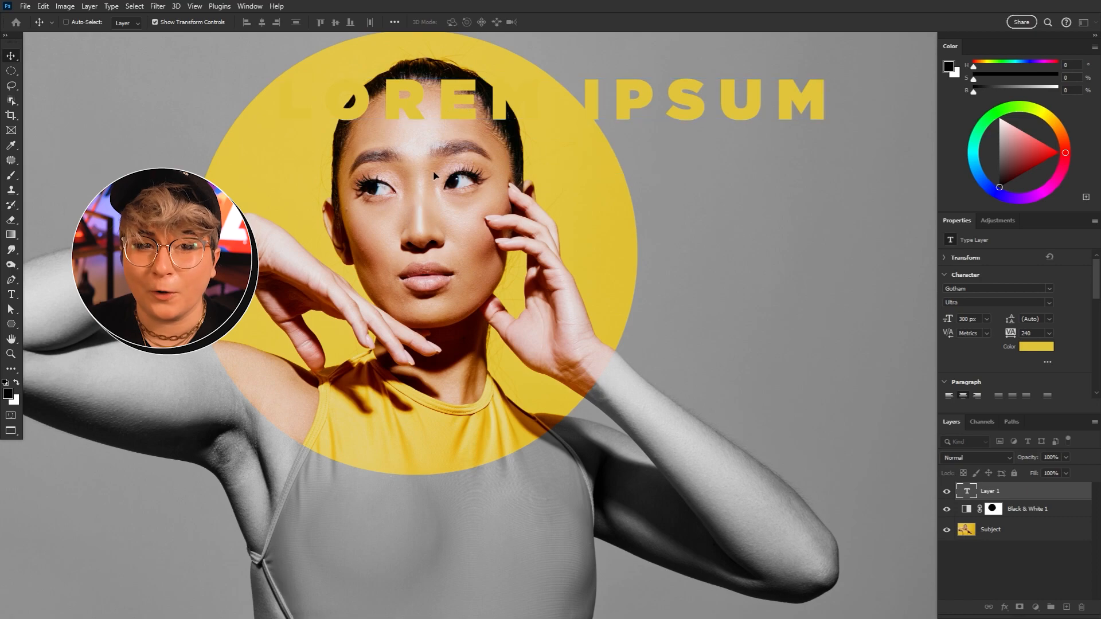
pyautogui.moveTo(555, 99); pyautogui.dragTo(417, 529)
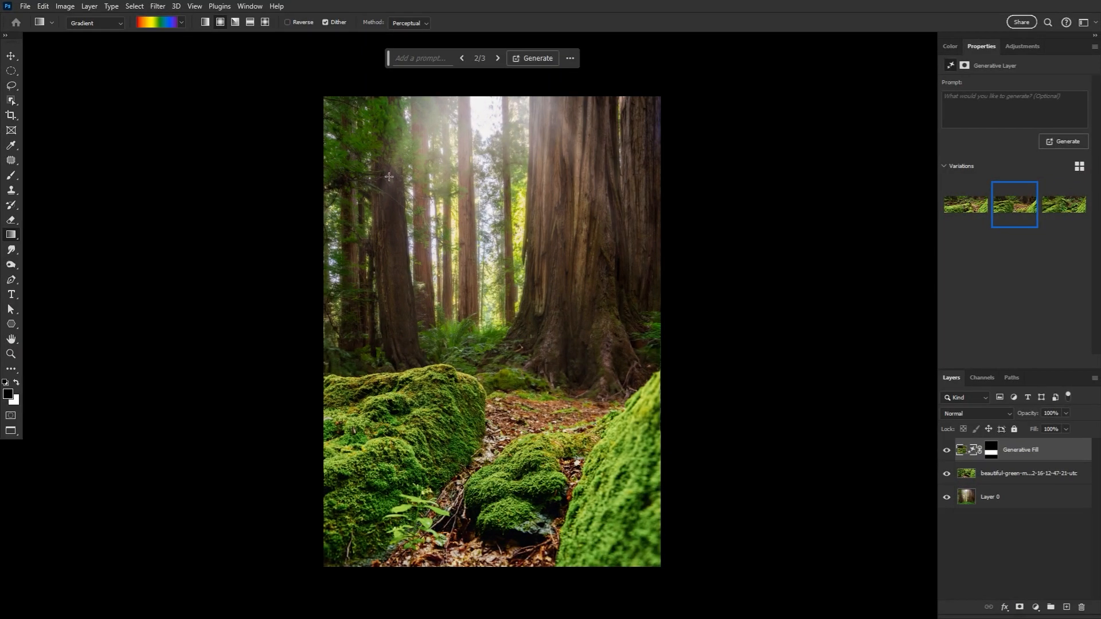
# - Lay a gradient across the forest image and redirect it toward the lower right
pyautogui.moveTo(364, 144); pyautogui.dragTo(630, 529)
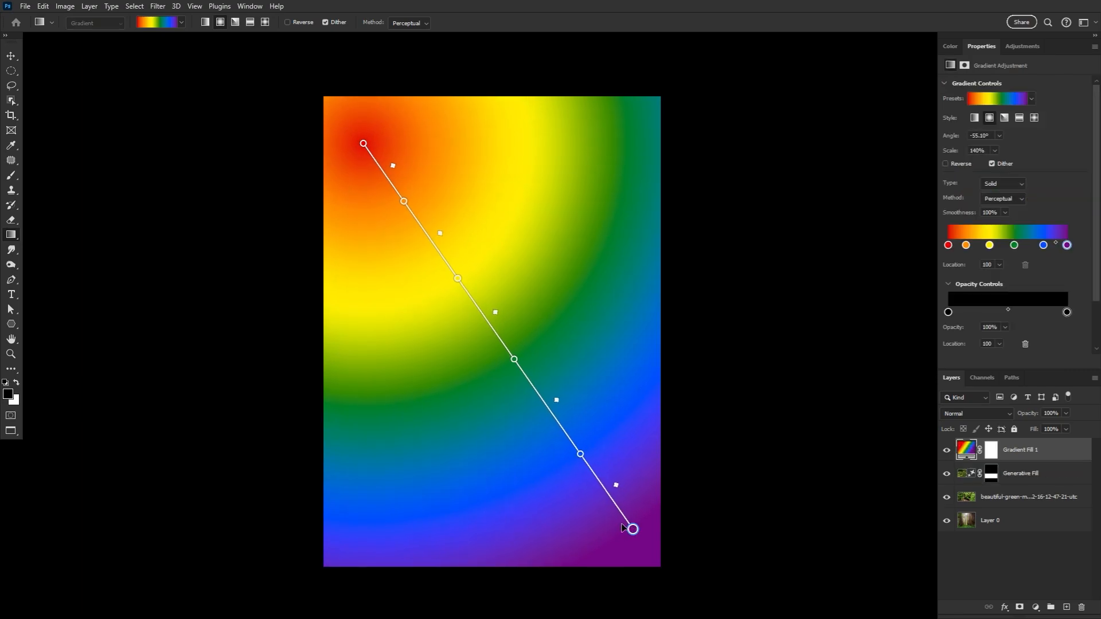
pyautogui.moveTo(628, 528); pyautogui.dragTo(626, 138)
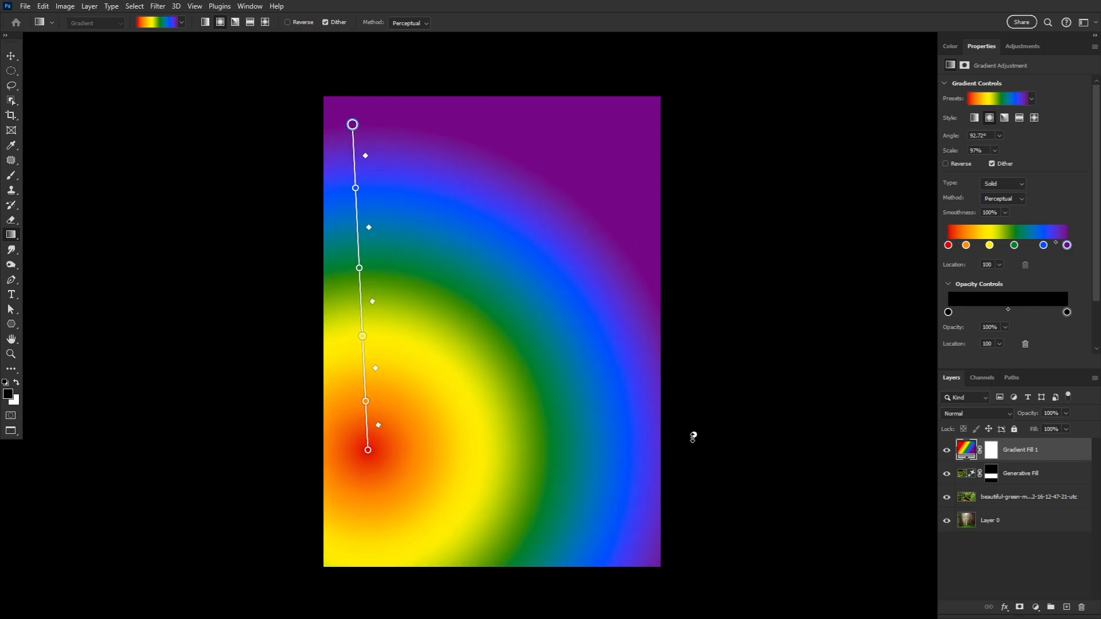
pyautogui.moveTo(367, 450); pyautogui.dragTo(530, 500)
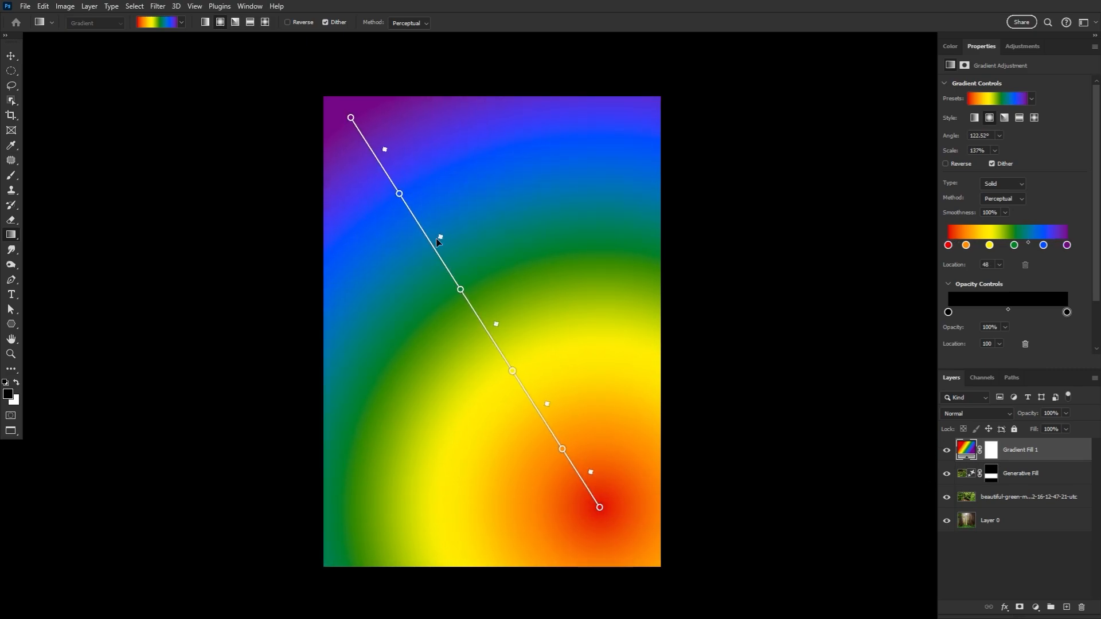
pyautogui.moveTo(983, 130)
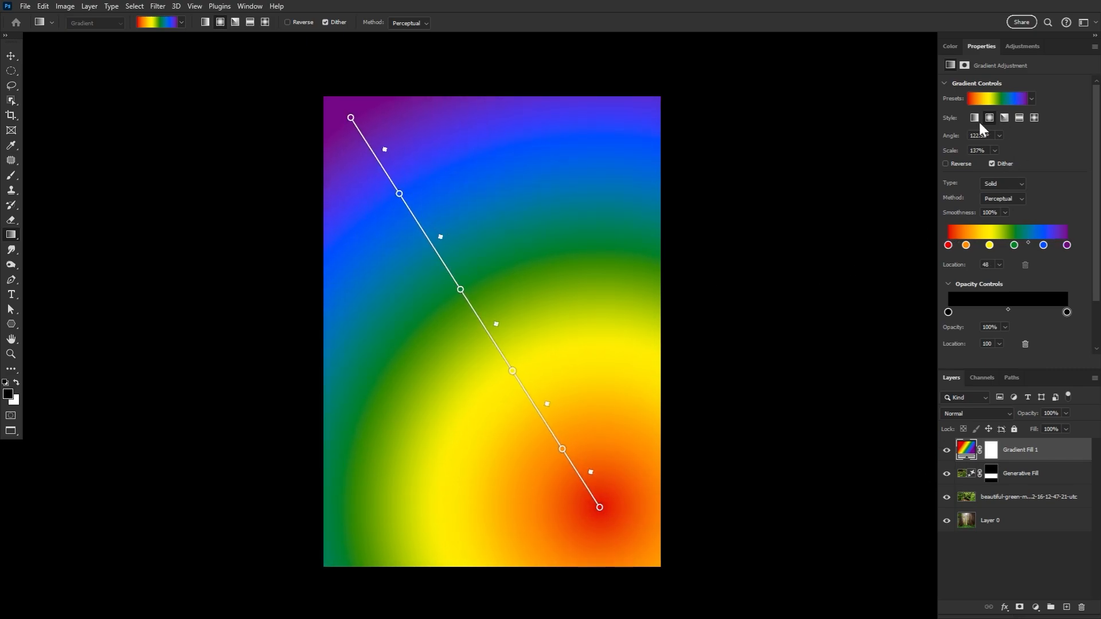
pyautogui.click(1019, 117)
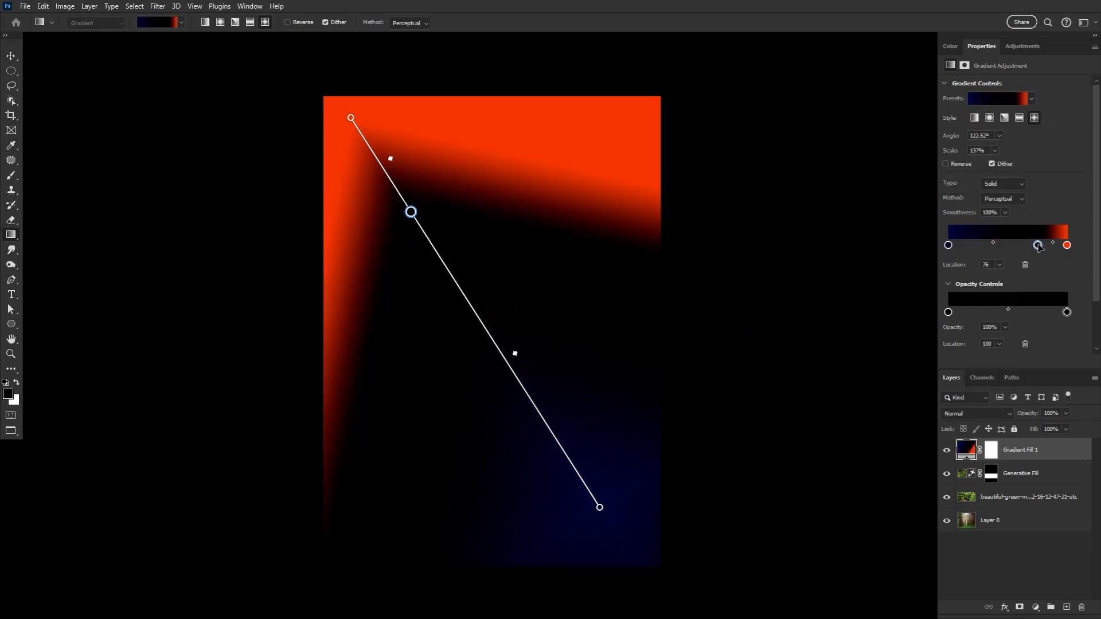
# - Recolour a gradient stop to orange and apply a blending mode to the gradient layer
pyautogui.doubleClick(1038, 244)
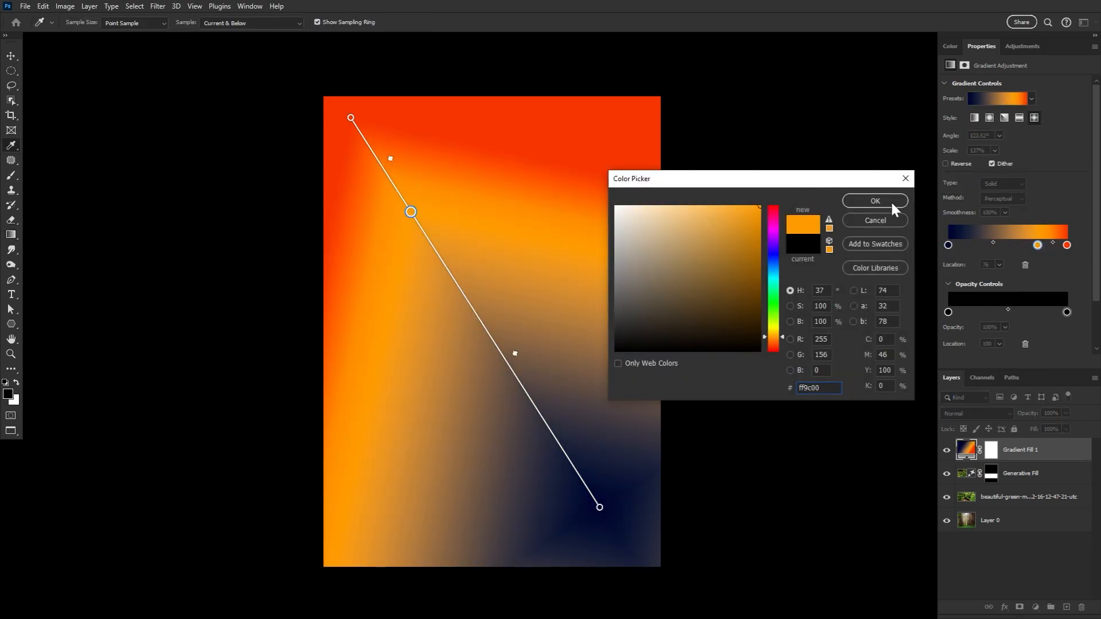
pyautogui.click(874, 201)
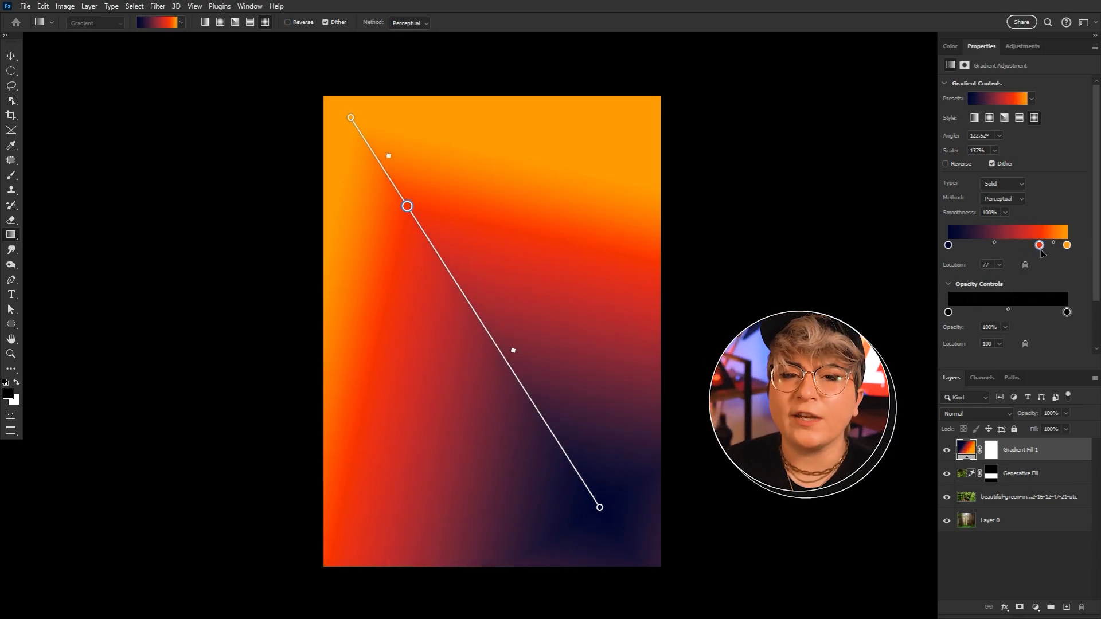
pyautogui.click(976, 413)
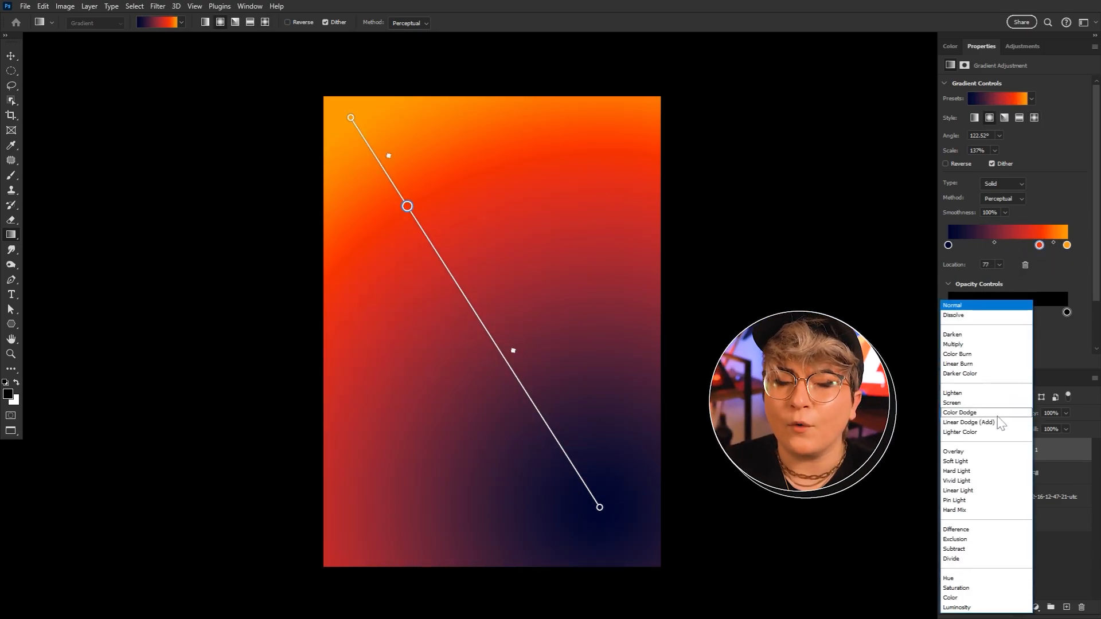
pyautogui.click(955, 461)
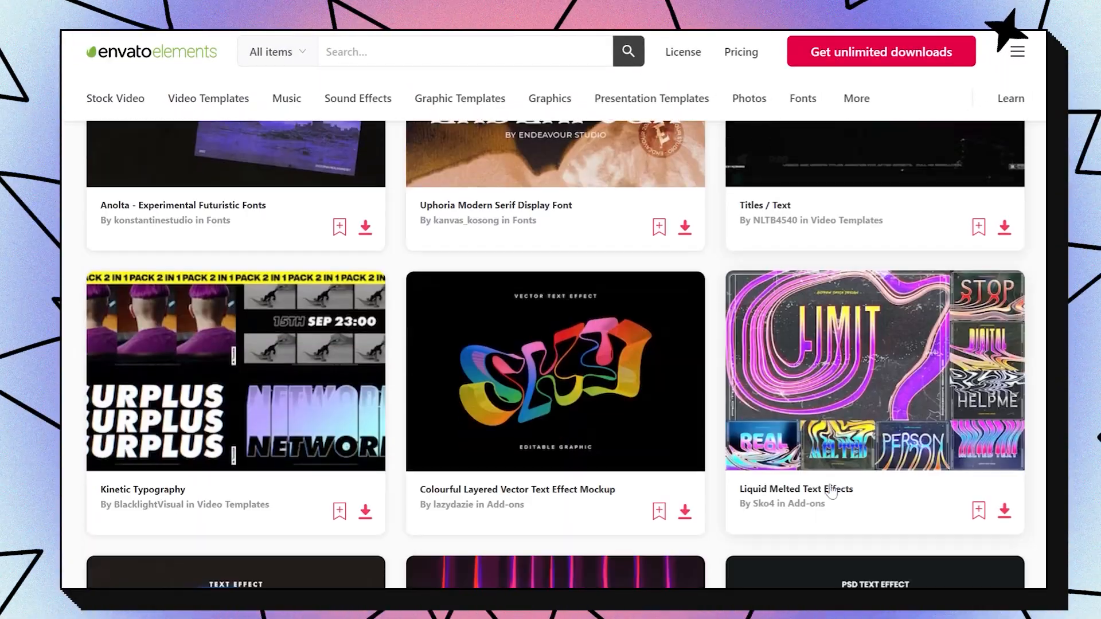
# - Scroll the Envato Elements listings and open the Distort Text Effect page
pyautogui.scroll(-3)
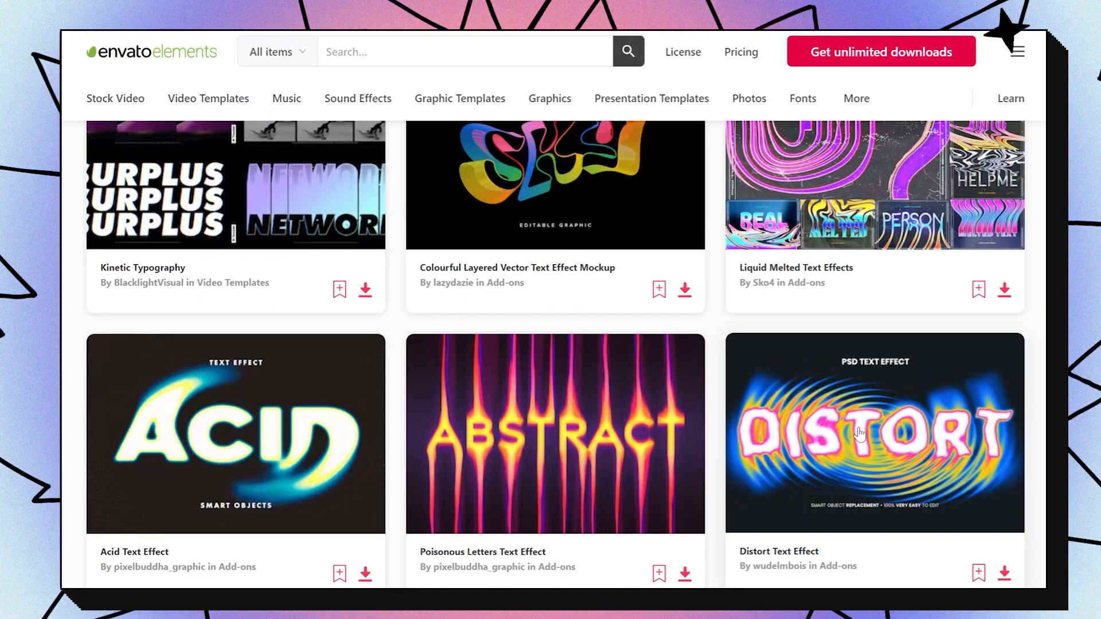
pyautogui.click(874, 434)
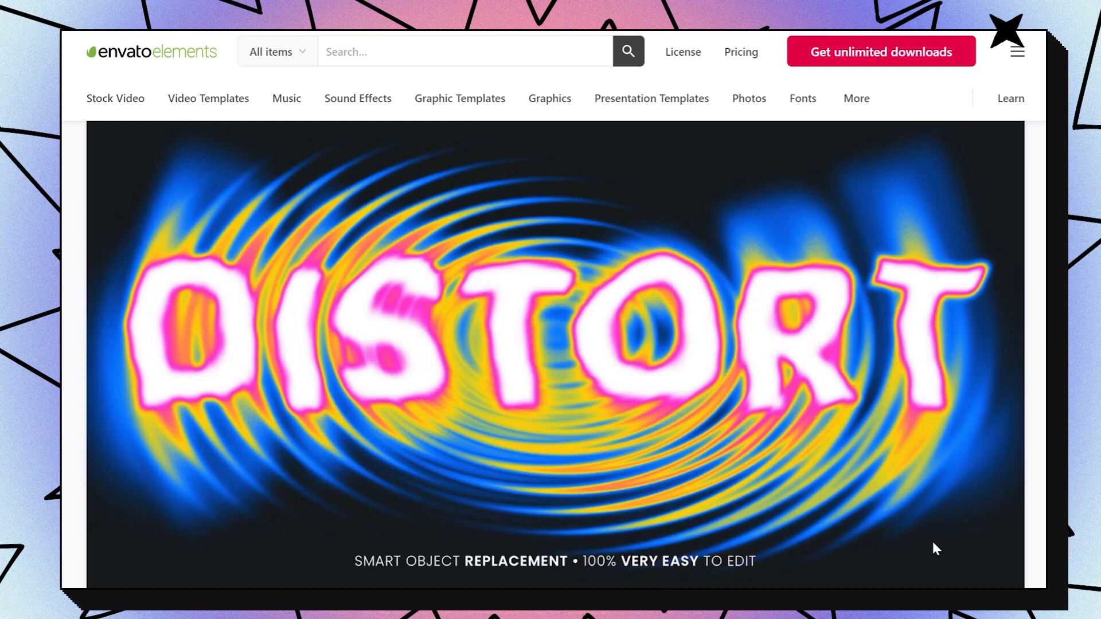
pyautogui.moveTo(994, 505)
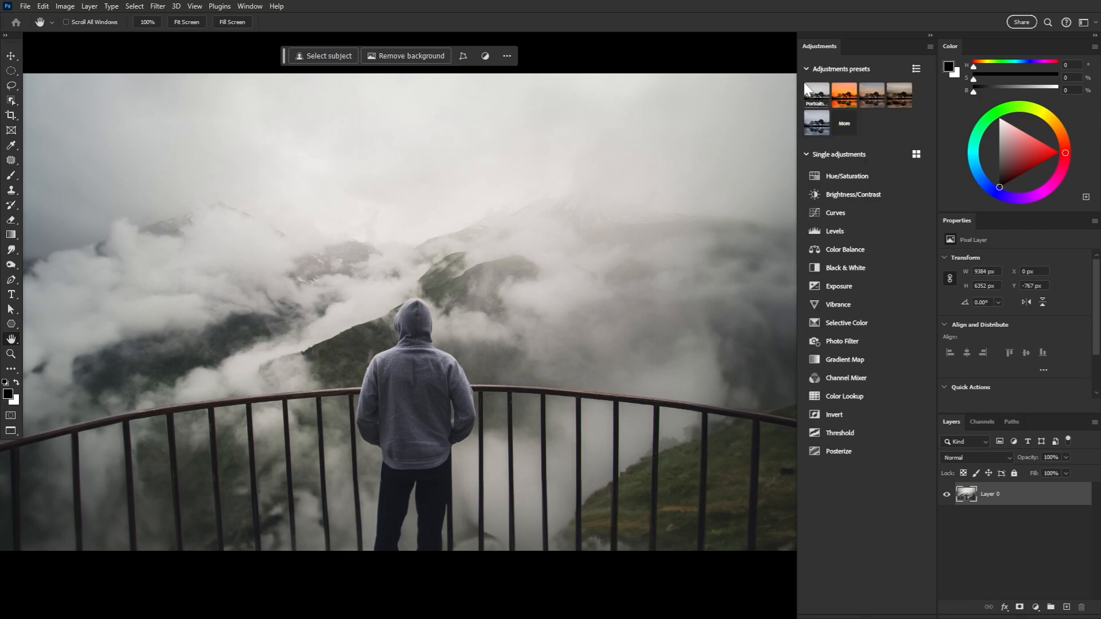
pyautogui.moveTo(884, 131)
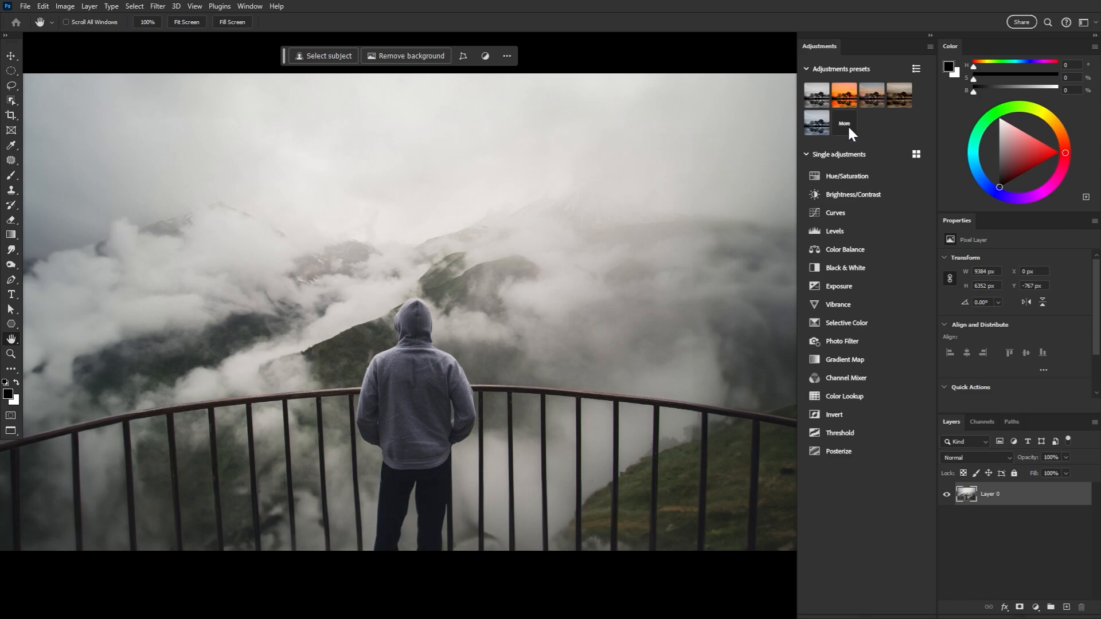
# - Expand all adjustment presets, preview Cinematic and Black & White looks, and apply Landscape Pop
pyautogui.click(844, 124)
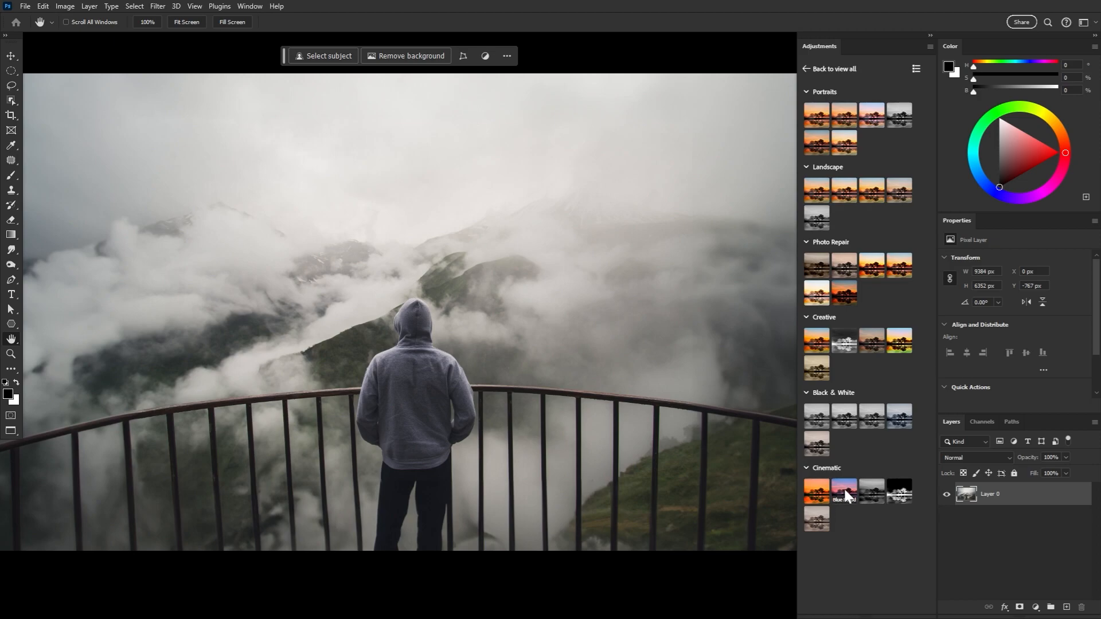
pyautogui.click(843, 490)
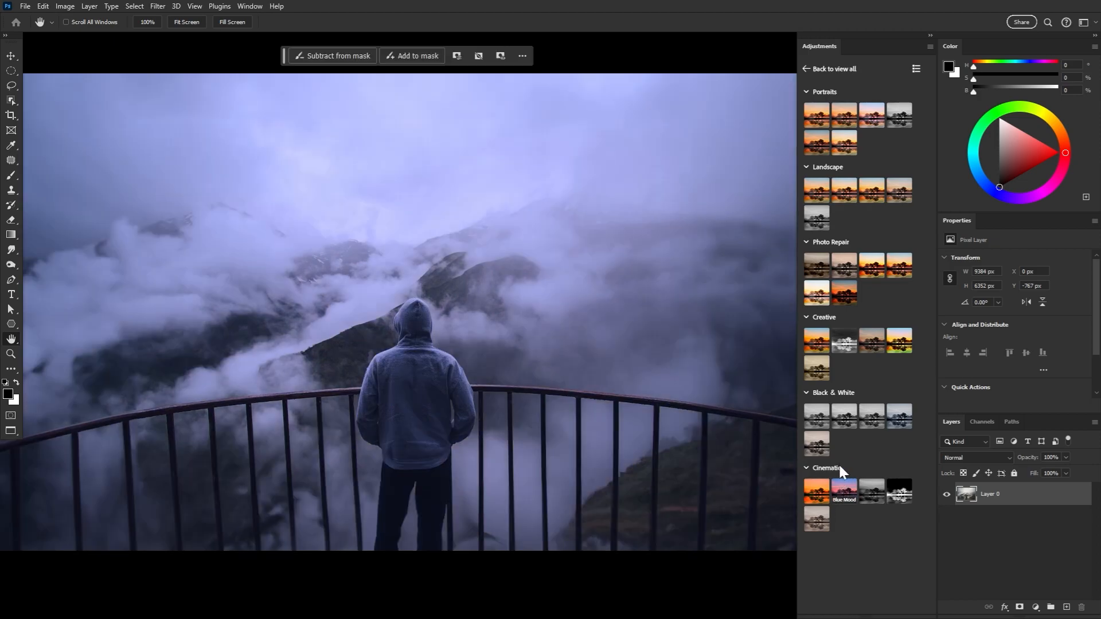
pyautogui.click(843, 415)
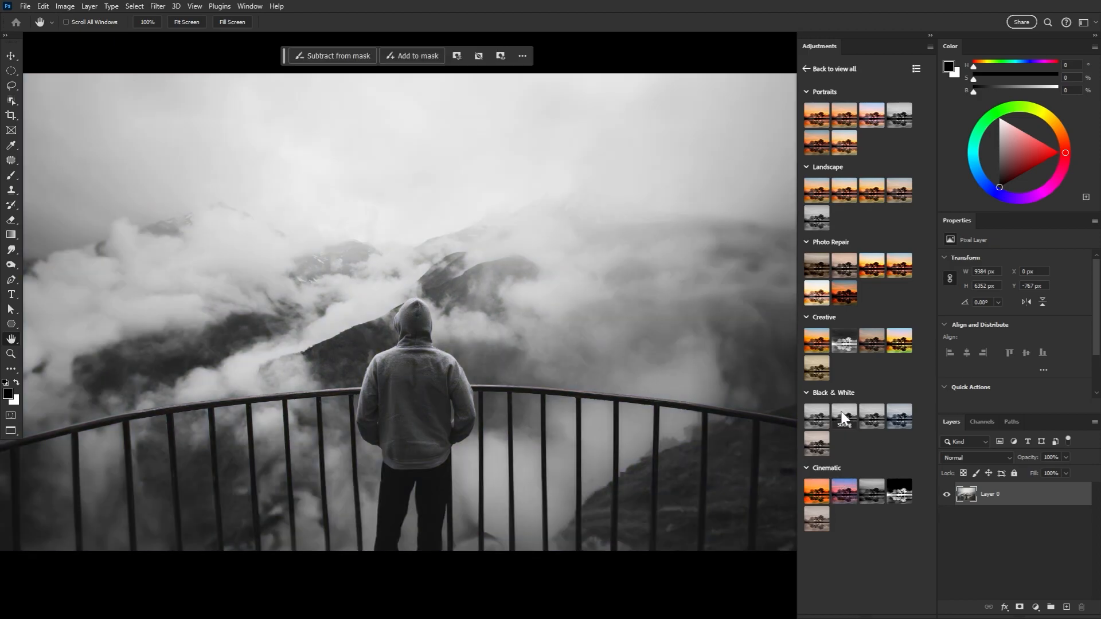
pyautogui.click(843, 190)
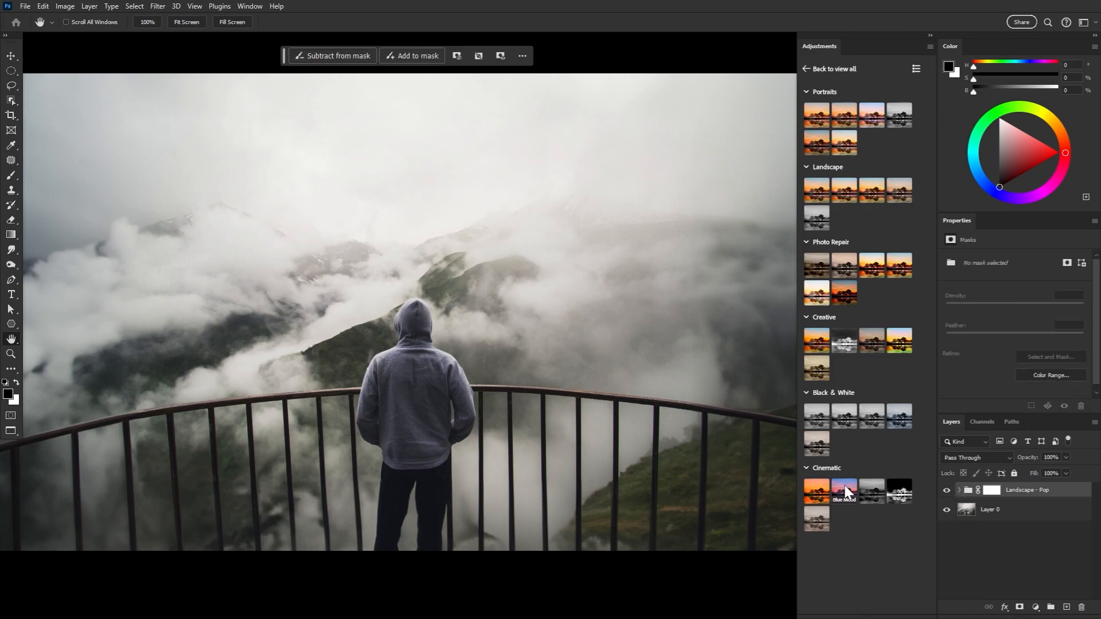
# - Add the Cinematic Blue Mood preset and nudge its Brightness/Contrast 2 brightness slider
pyautogui.click(843, 490)
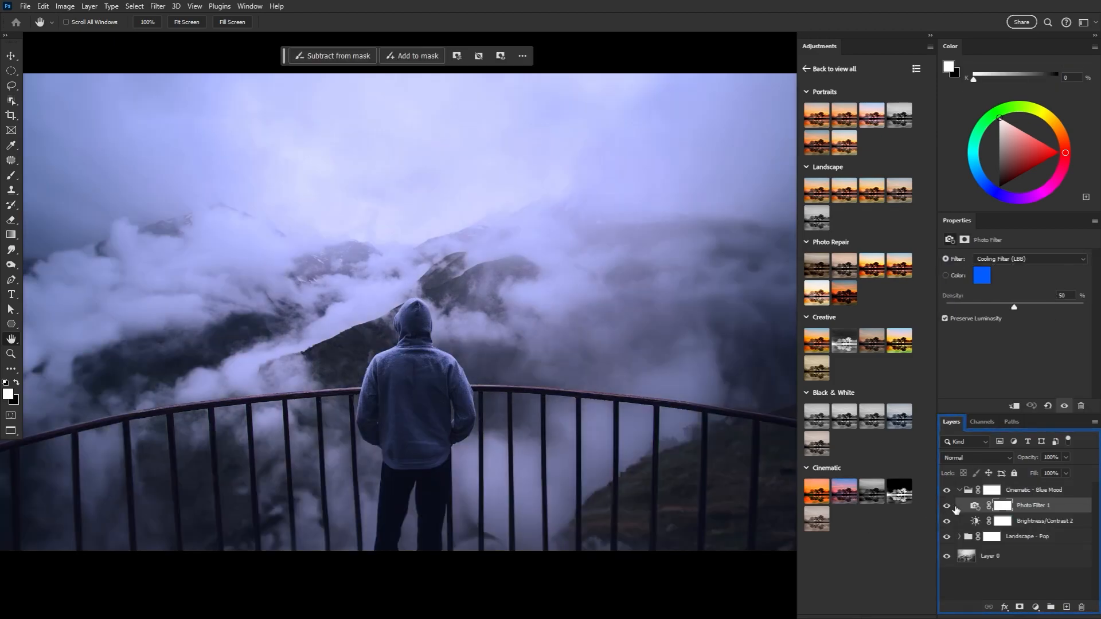
pyautogui.click(1046, 521)
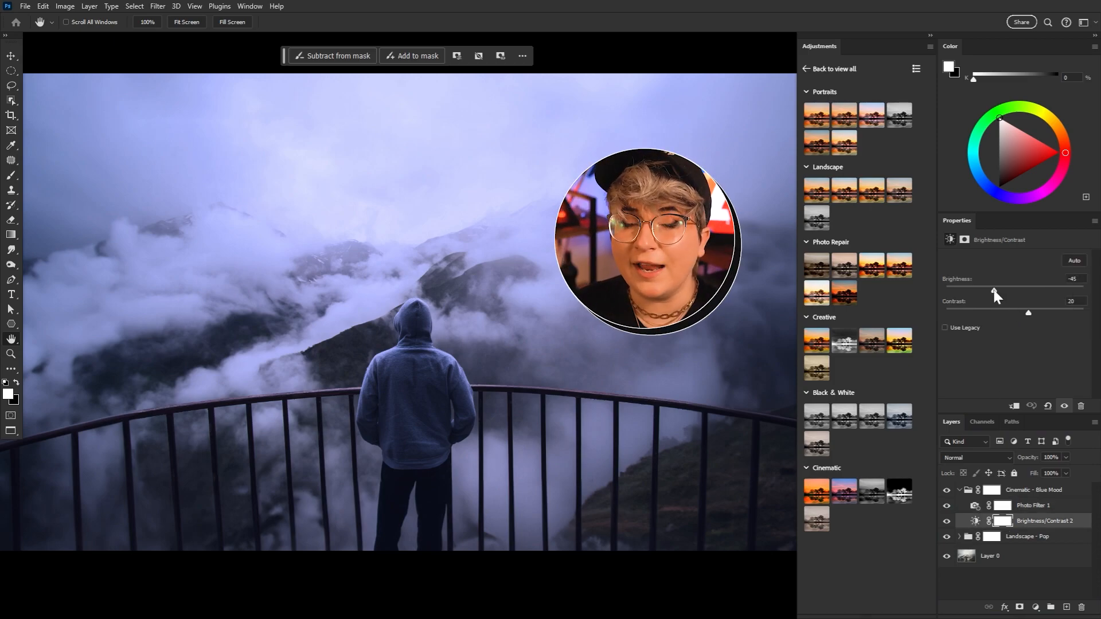
pyautogui.moveTo(995, 293); pyautogui.dragTo(1010, 291)
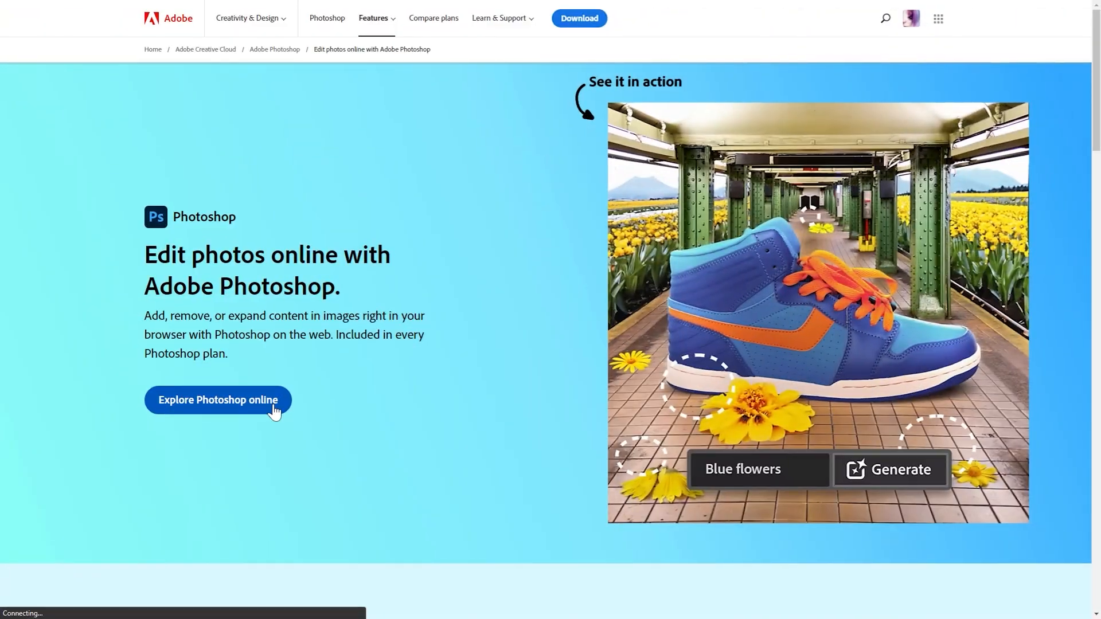
# - Launch Photoshop on the web, dismiss the tour and generate a cat in the lassoed area
pyautogui.click(218, 400)
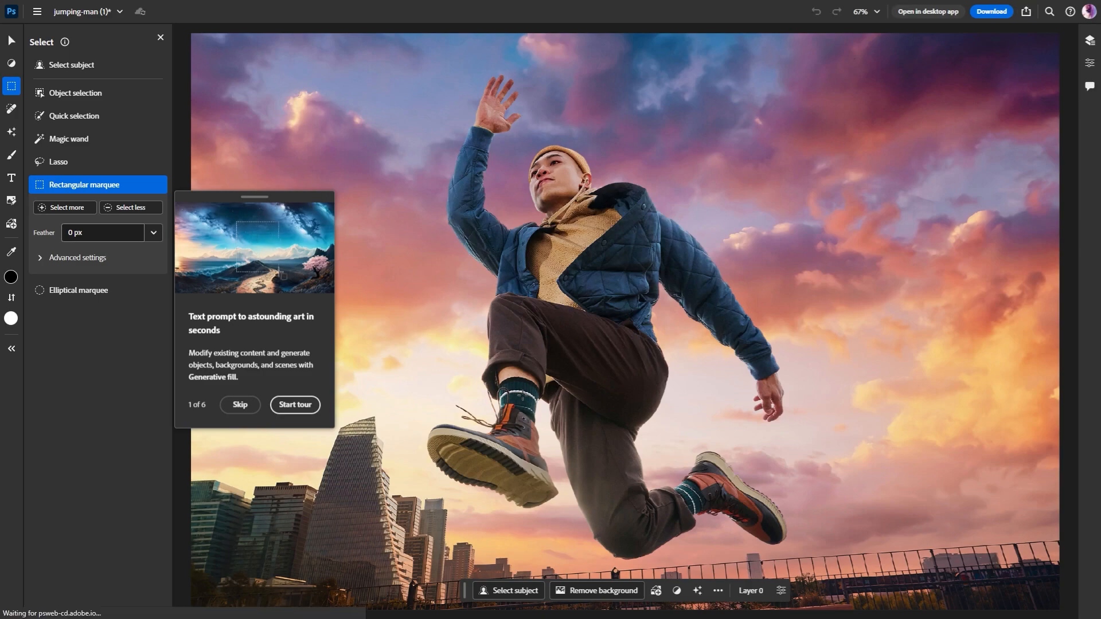
pyautogui.click(59, 161)
pyautogui.write('cat eith red hat')
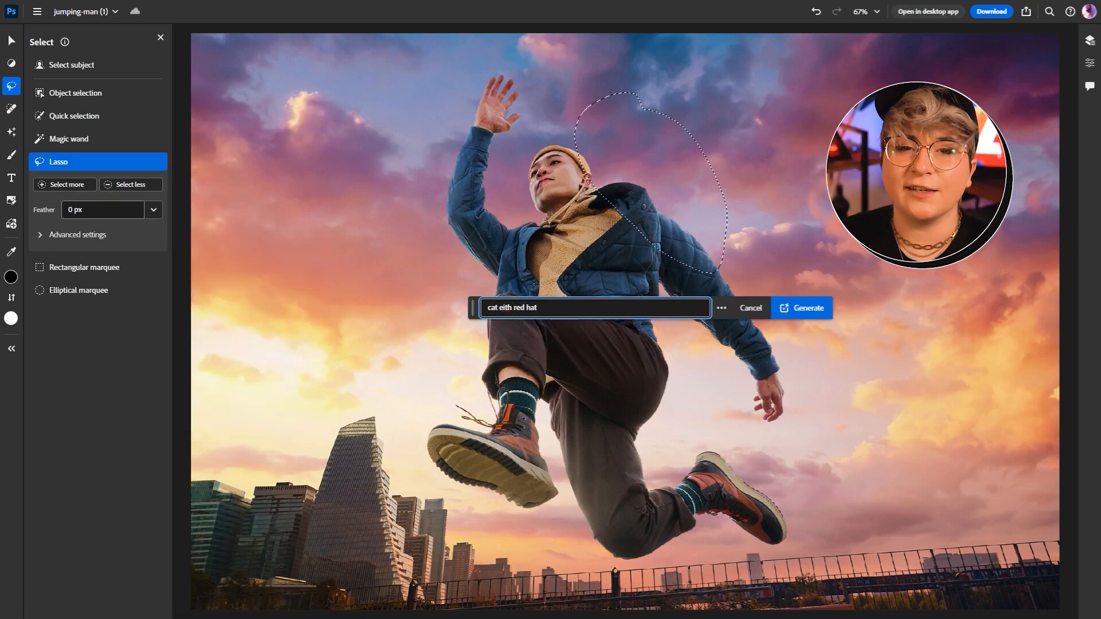
pyautogui.click(801, 307)
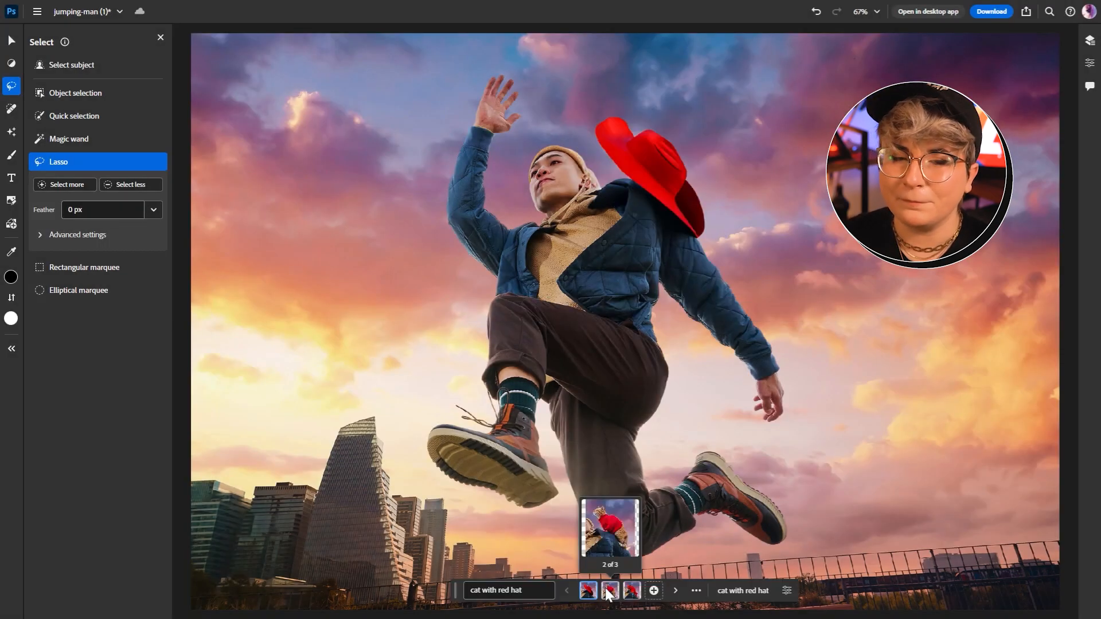
# - Choose the cat variation for the shoulder, then generate a 'red hat' on its head
pyautogui.click(630, 591)
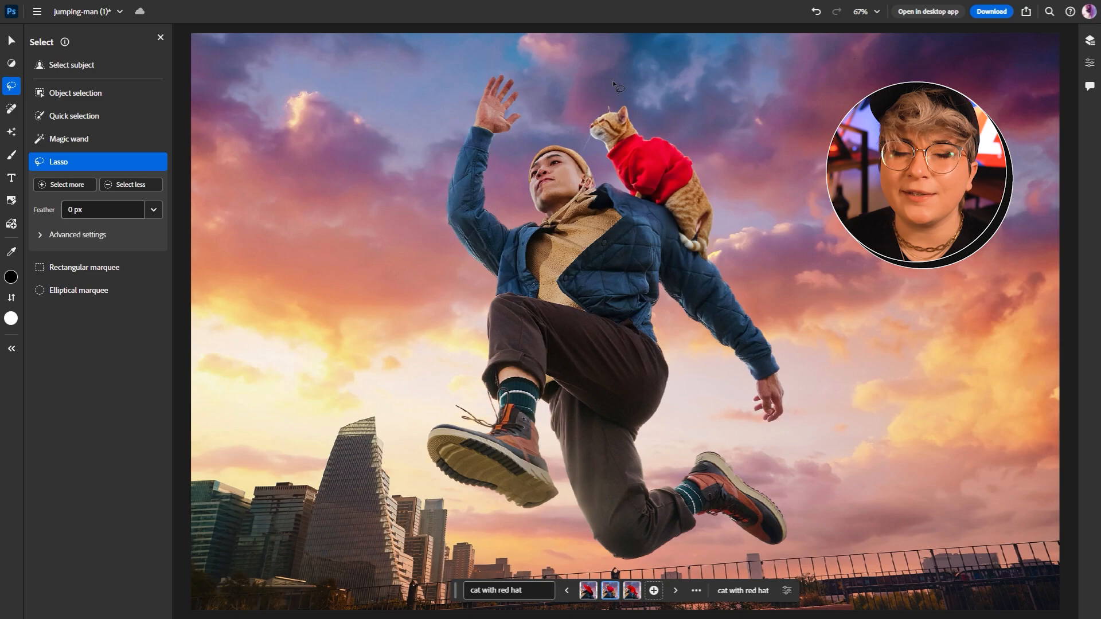
pyautogui.write('red ha')
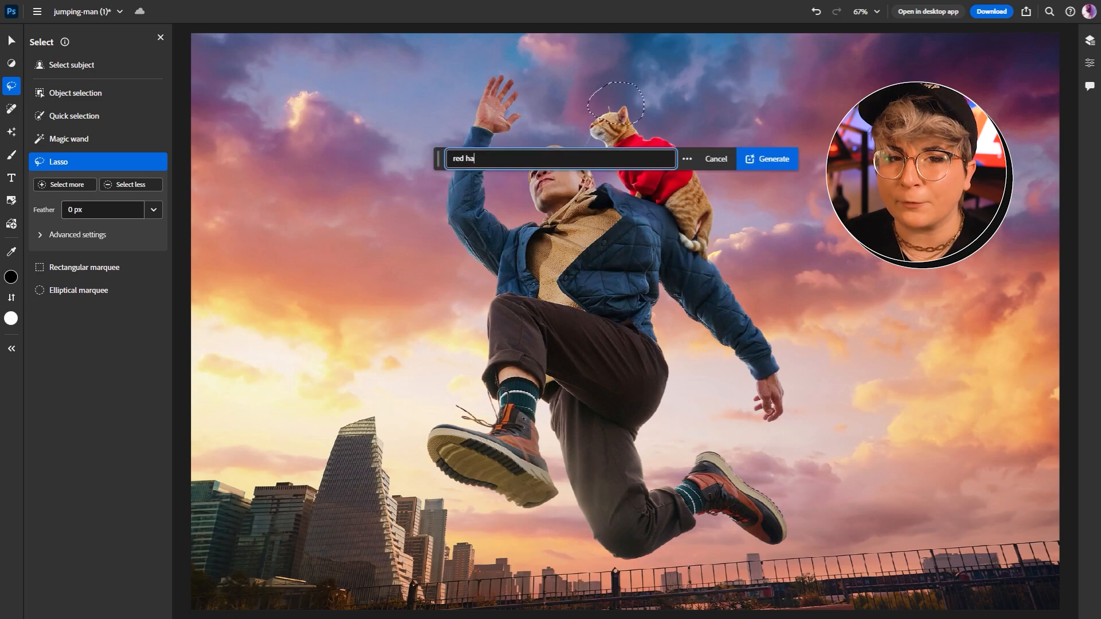
pyautogui.click(767, 159)
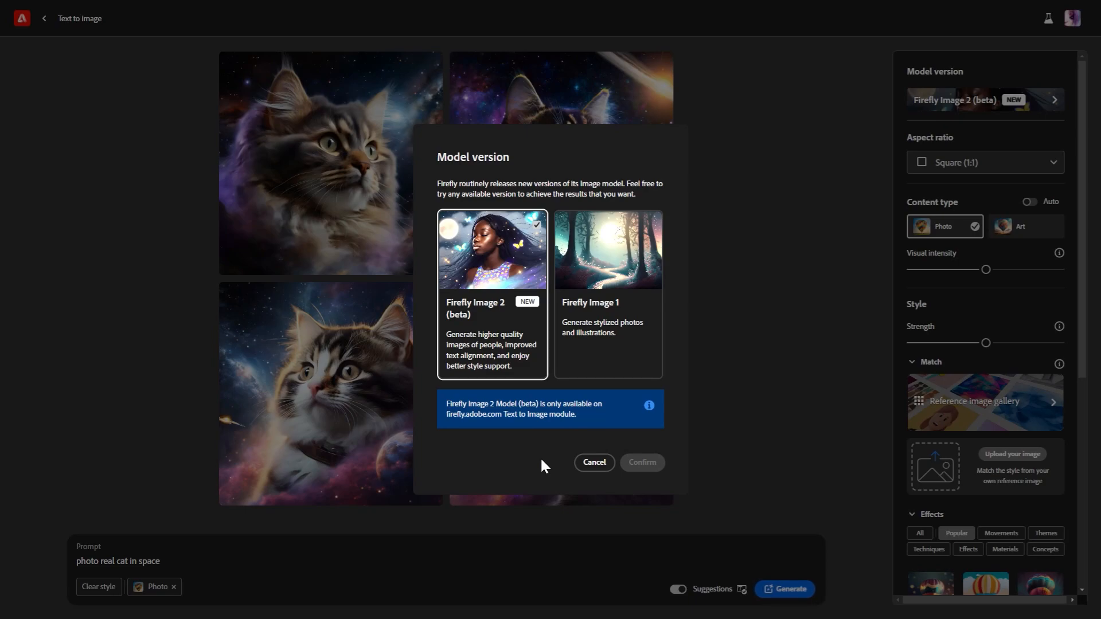
# - Keep the model version, pick a gallery style reference and regenerate the space cats
pyautogui.click(593, 462)
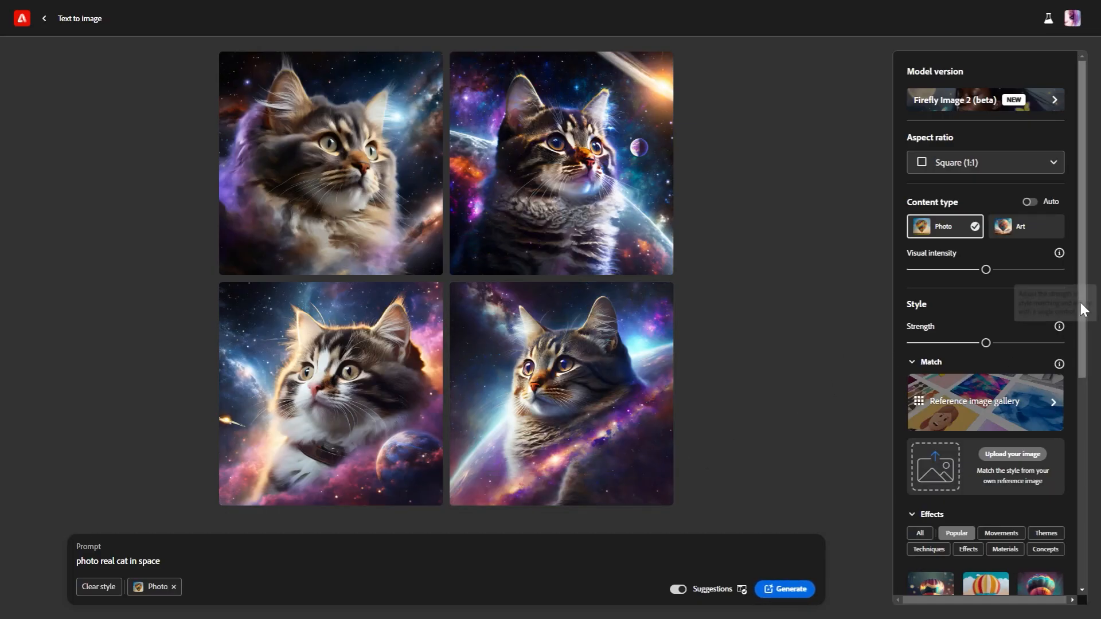
pyautogui.scroll(-3)
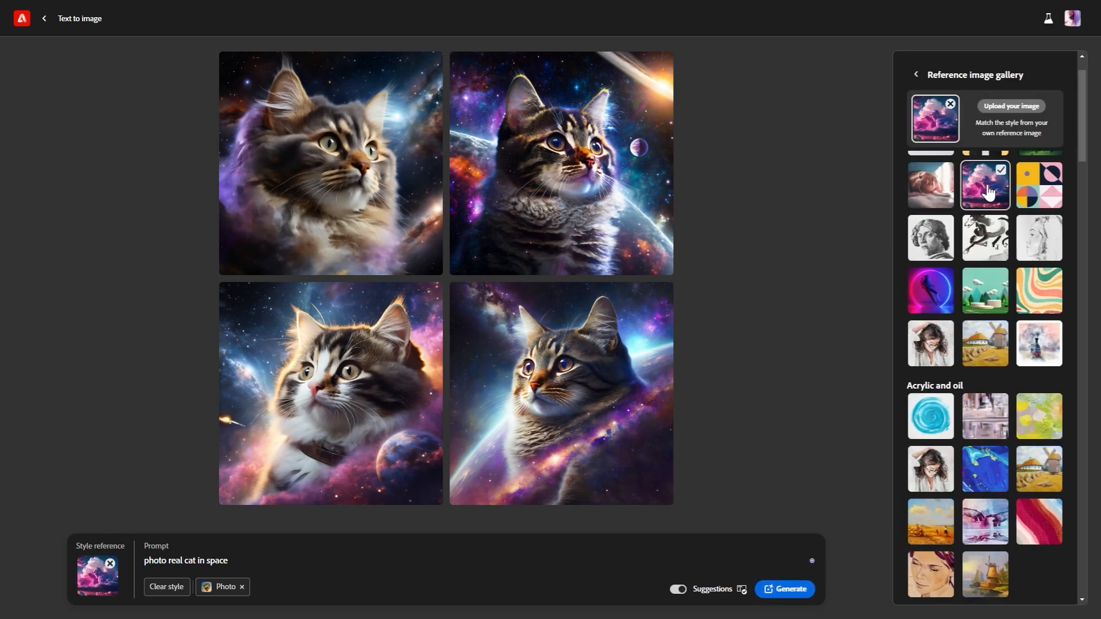
pyautogui.click(785, 590)
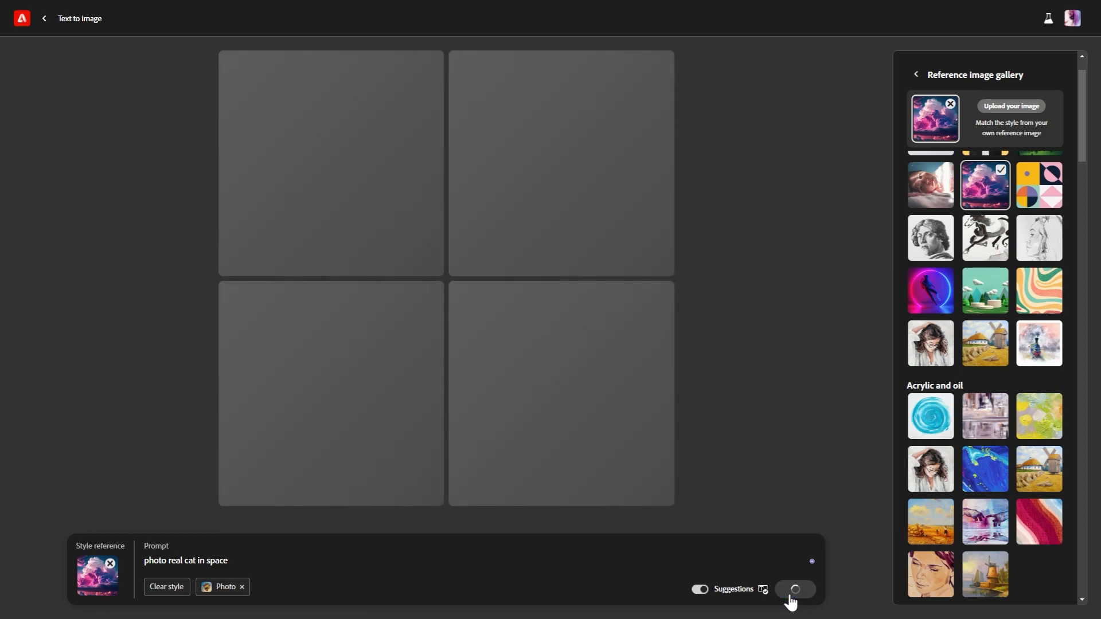
pyautogui.click(793, 590)
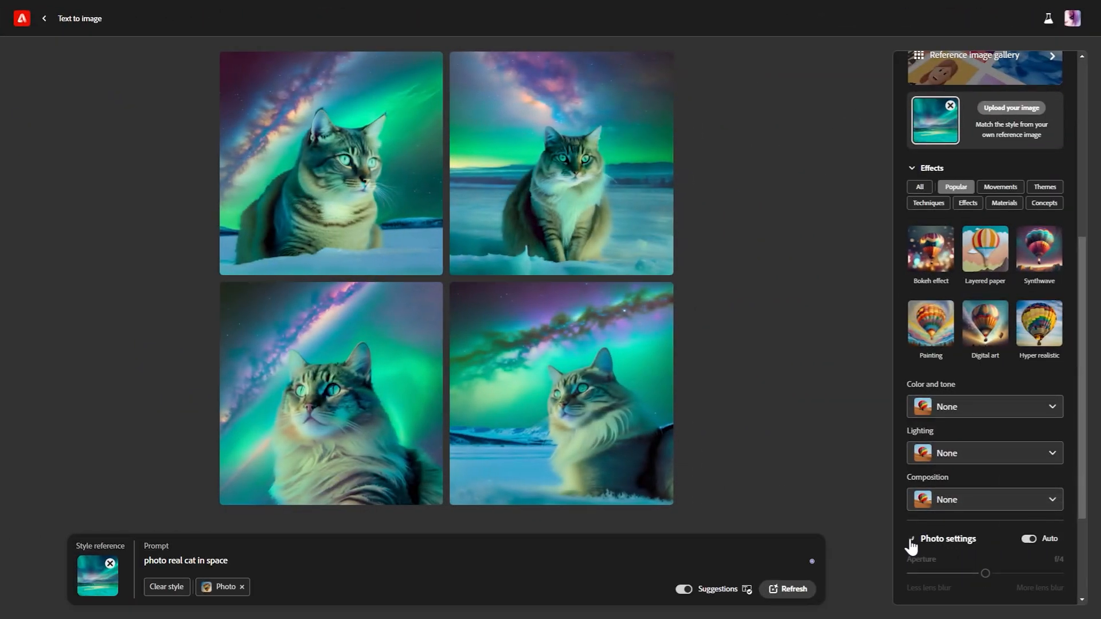
pyautogui.scroll(-3)
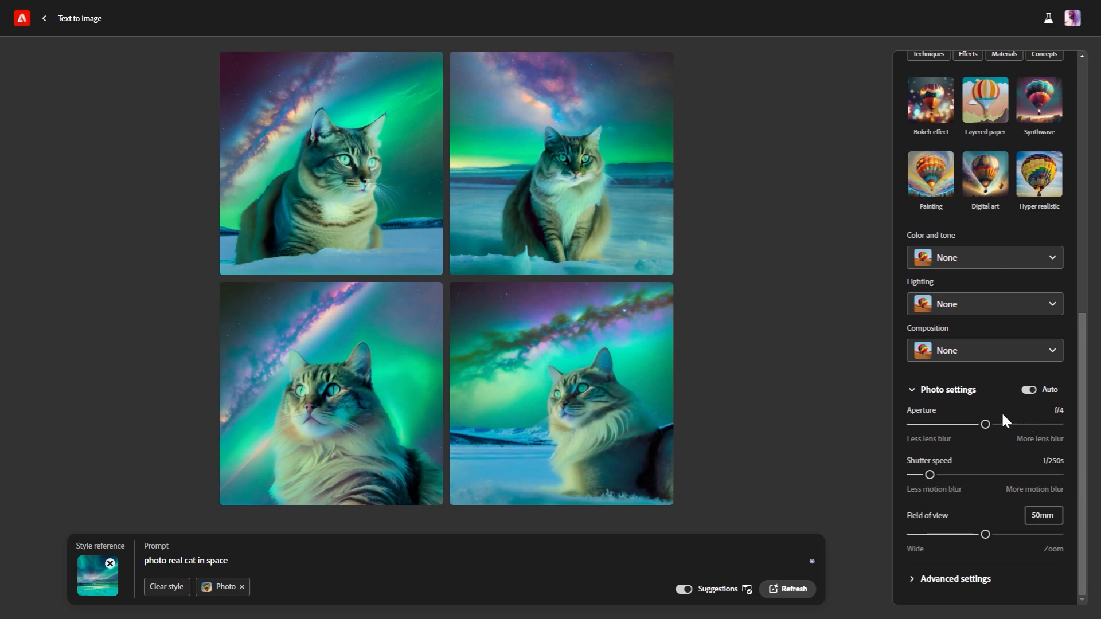